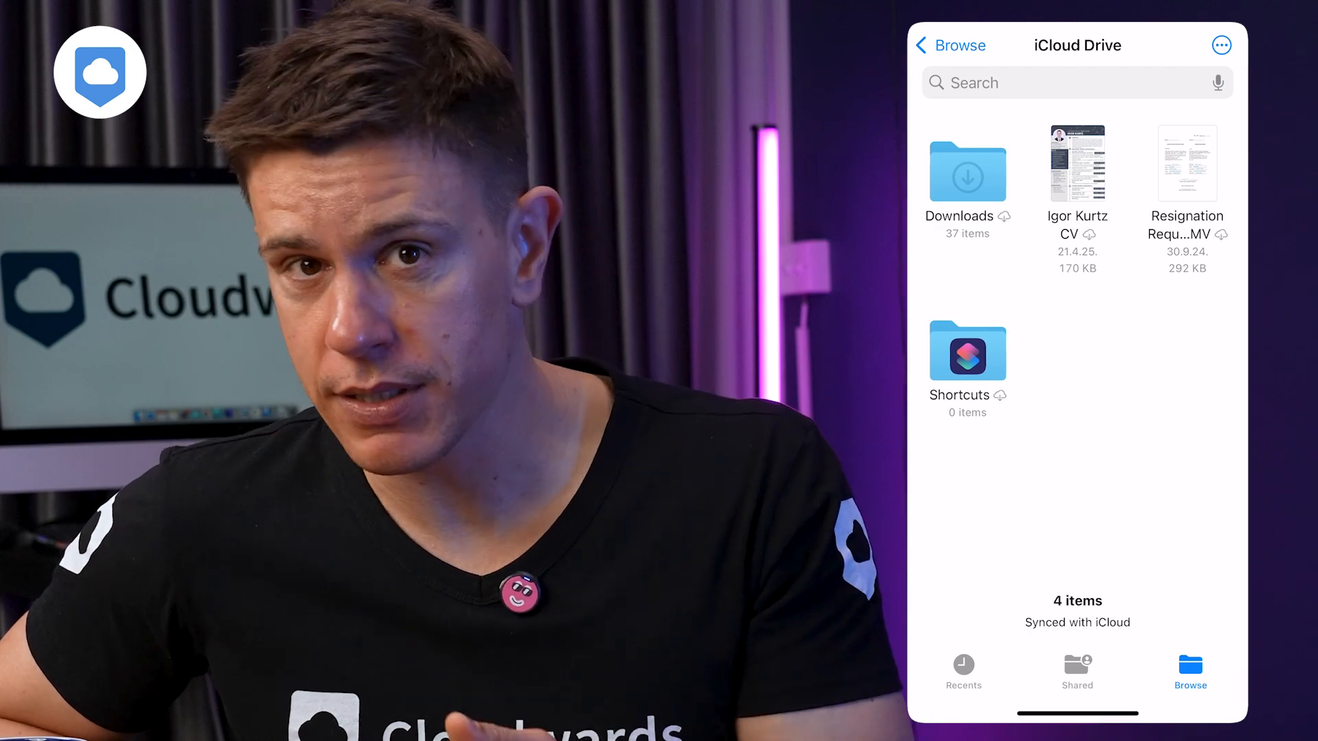
- Show the Cloud Drive sync overview with its synced folder and storage use
left_click(966, 174)
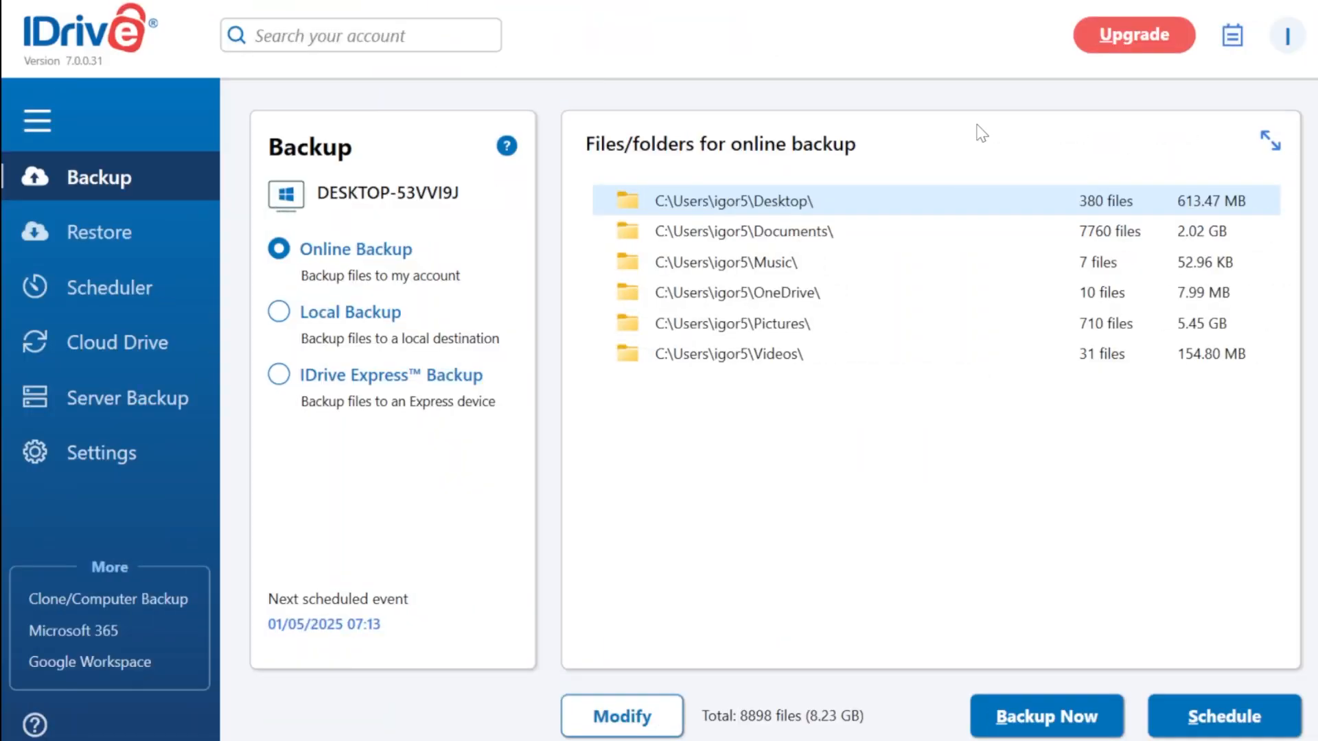
left_click(120, 342)
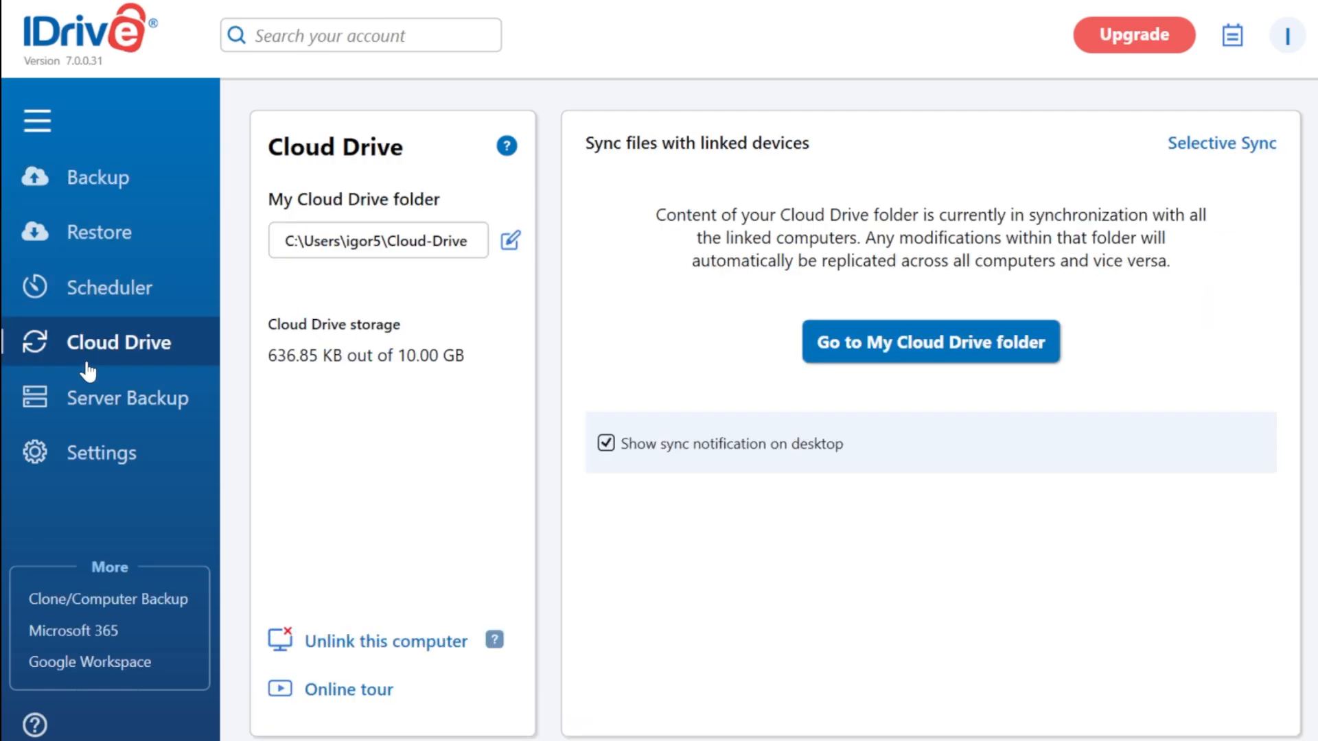
left_click(930, 341)
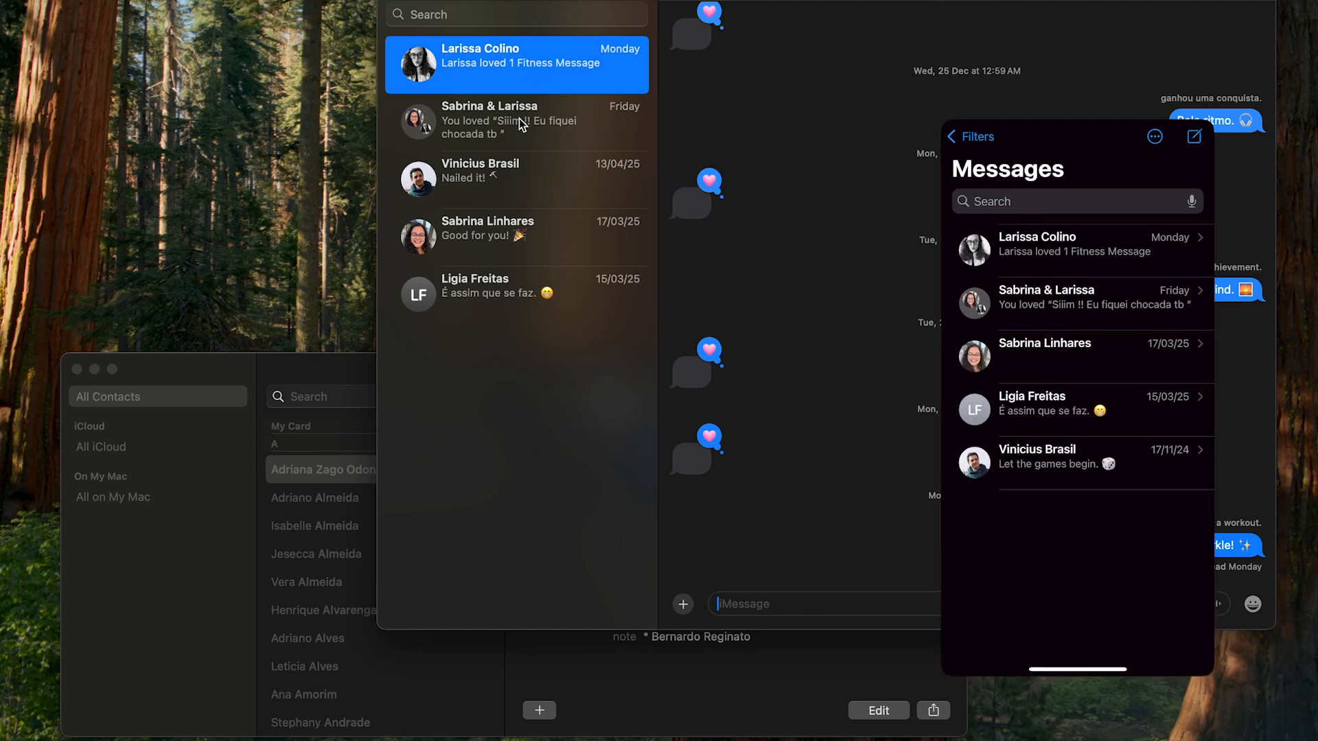
- Return to the Cloud Drive overview to review the synced folder details again
left_click(515, 121)
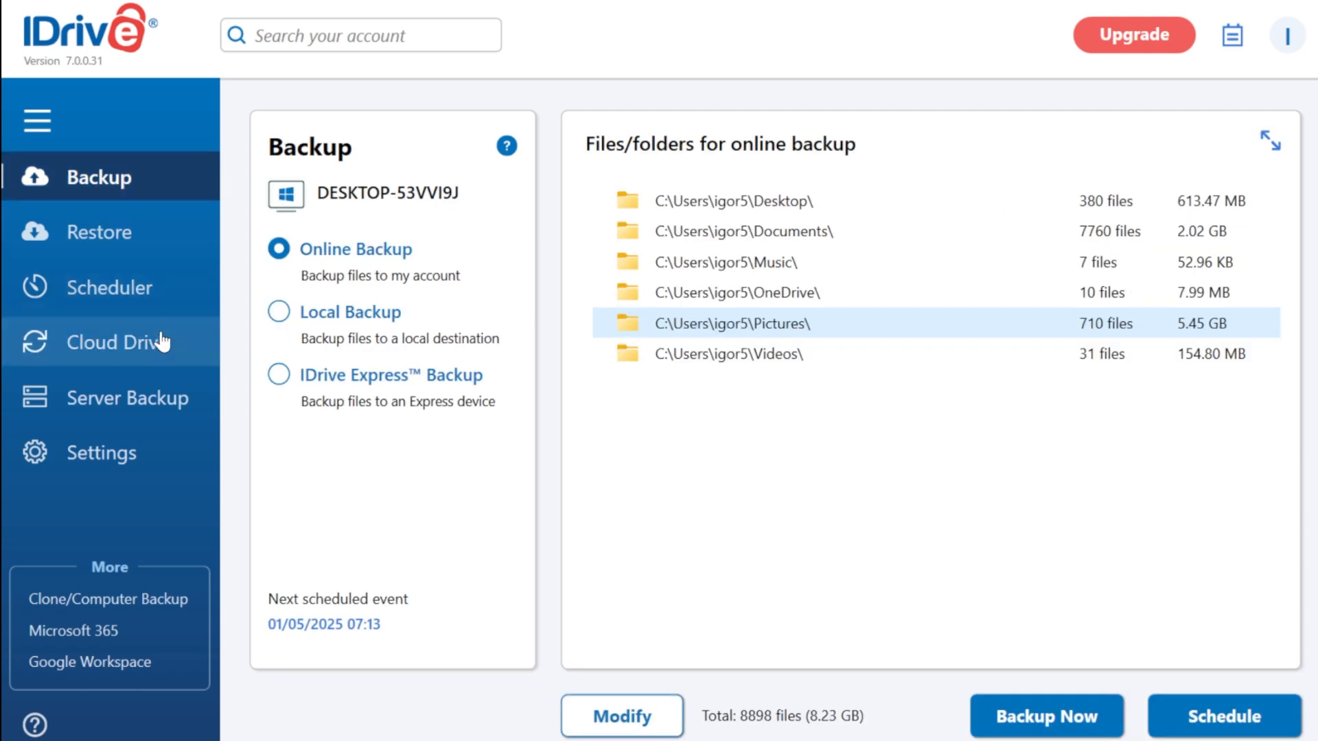
left_click(109, 341)
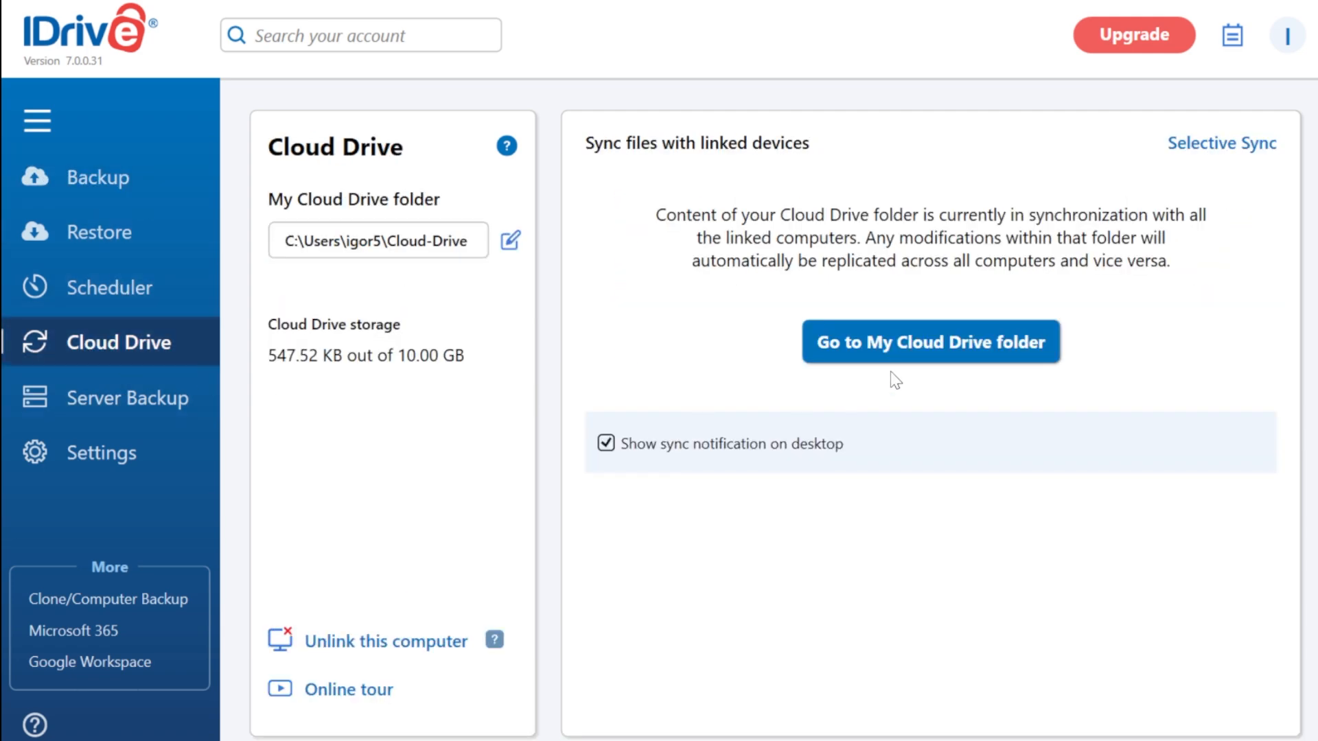
left_click(929, 342)
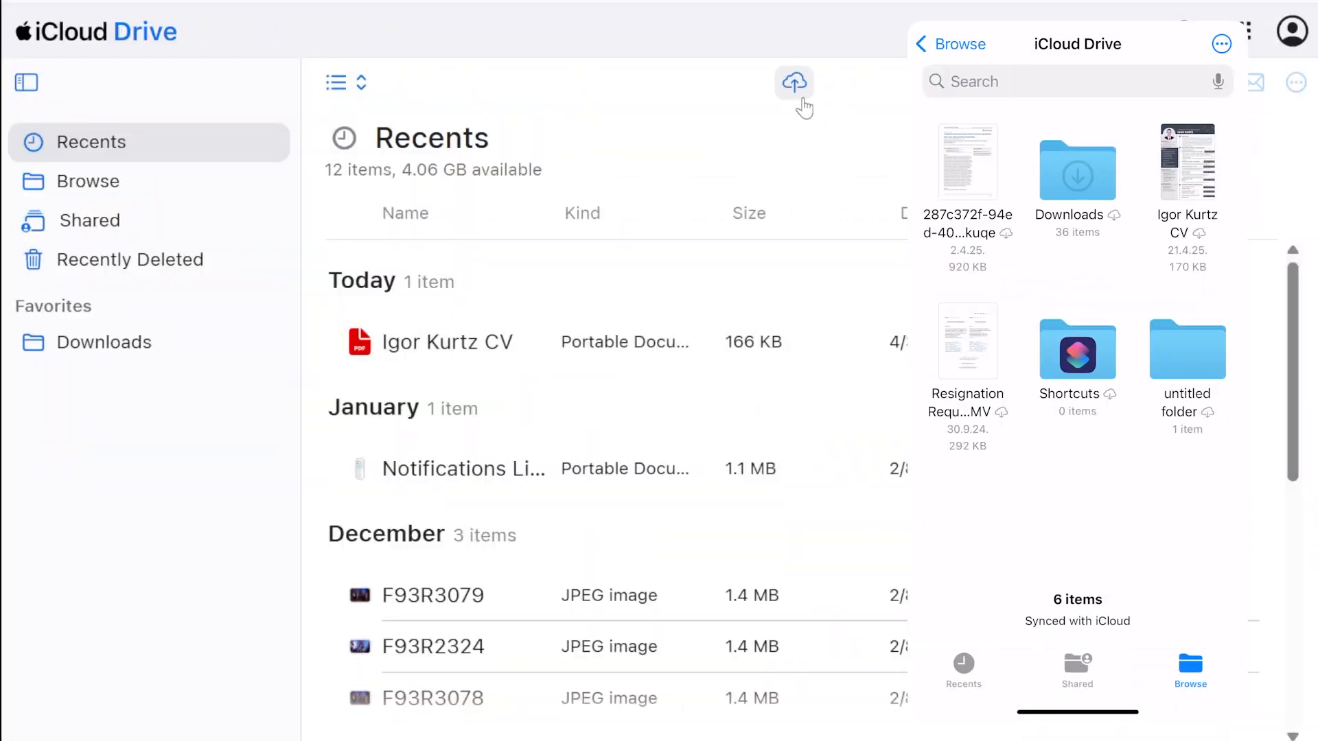
- Show the Mac's iCloud Drive folder in Finder with its Desktop, Documents and app folders
left_click(792, 82)
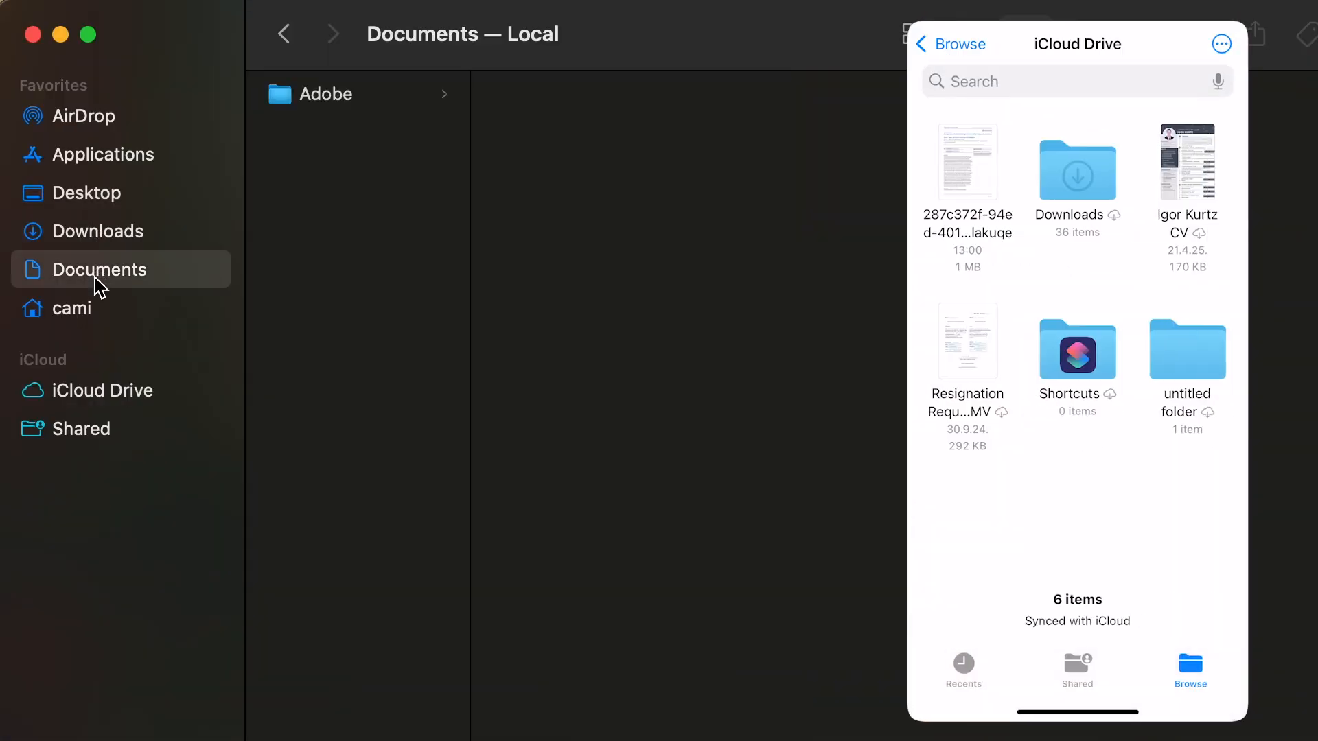
left_click(1221, 44)
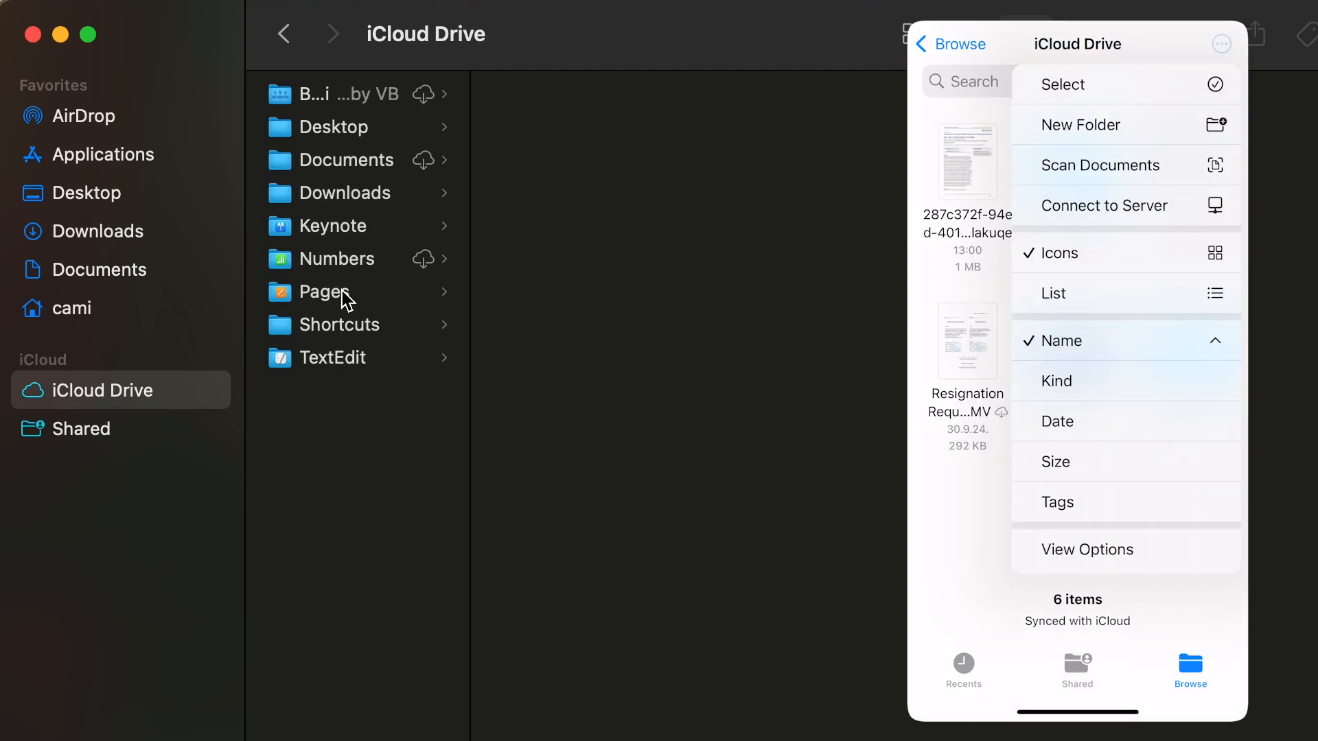
left_click(336, 259)
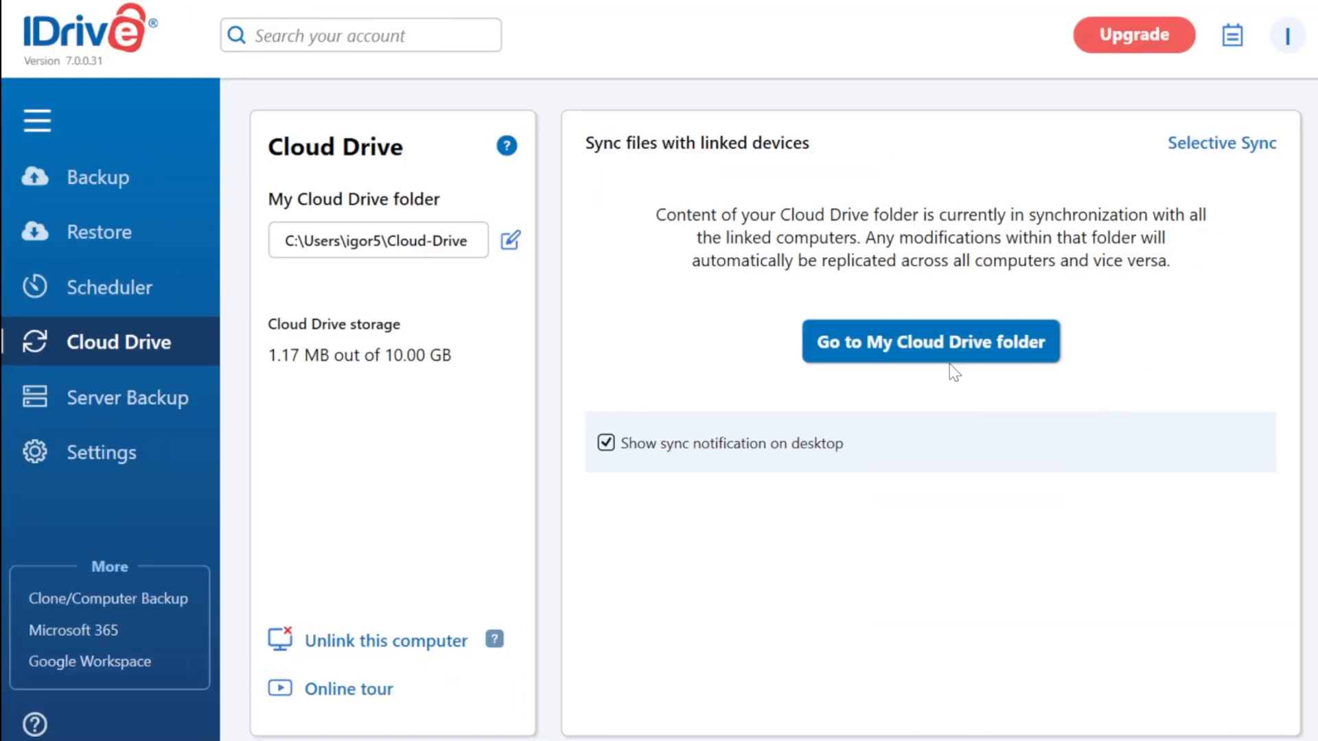
- Go to the synced Cloud-Drive folder in File Explorer
left_click(930, 341)
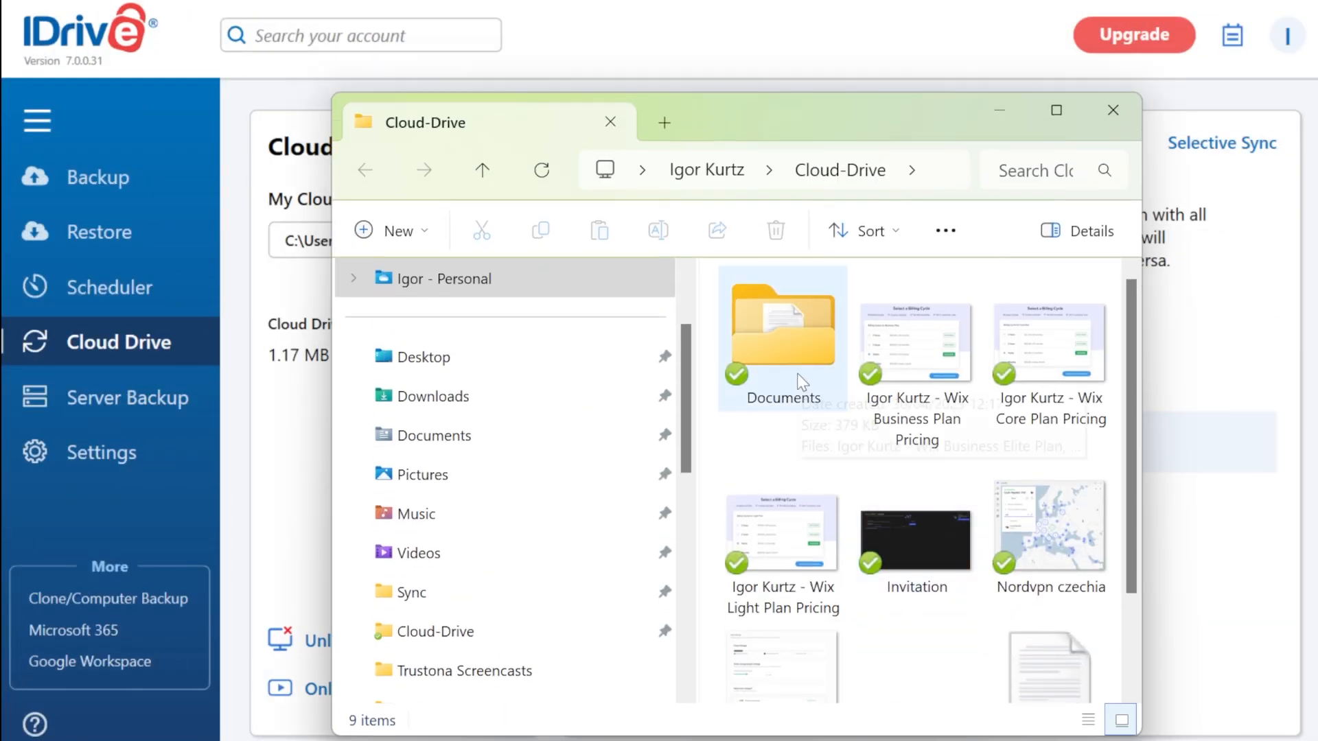
left_click(915, 343)
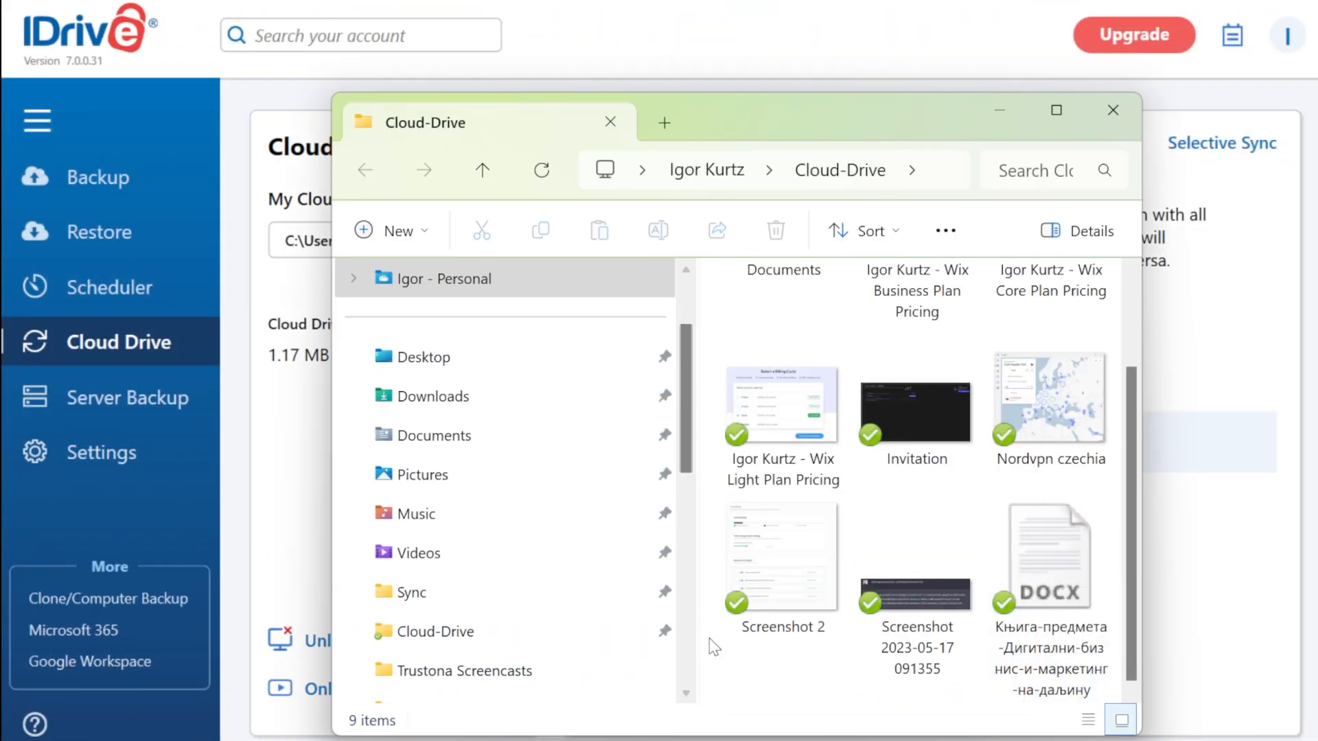
- Add a new folder inside the Cloud-Drive folder
left_click(399, 230)
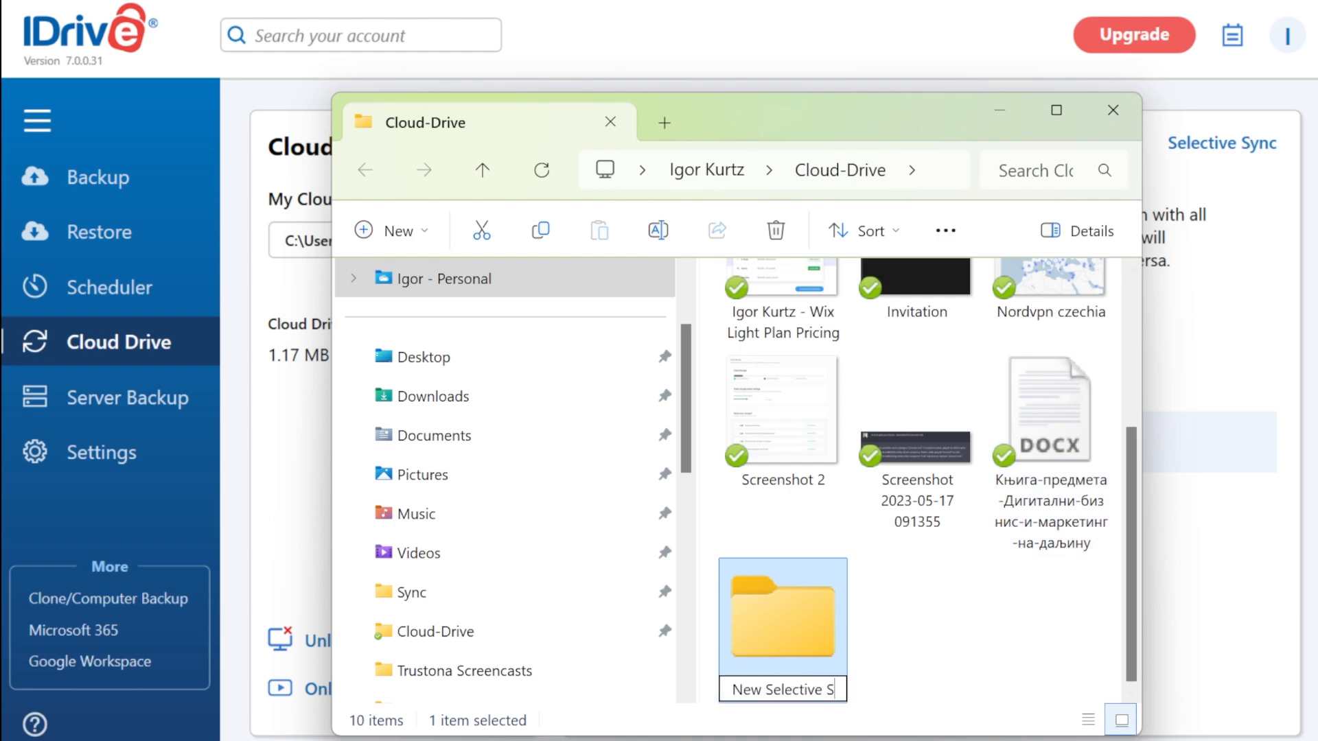
left_click(1112, 109)
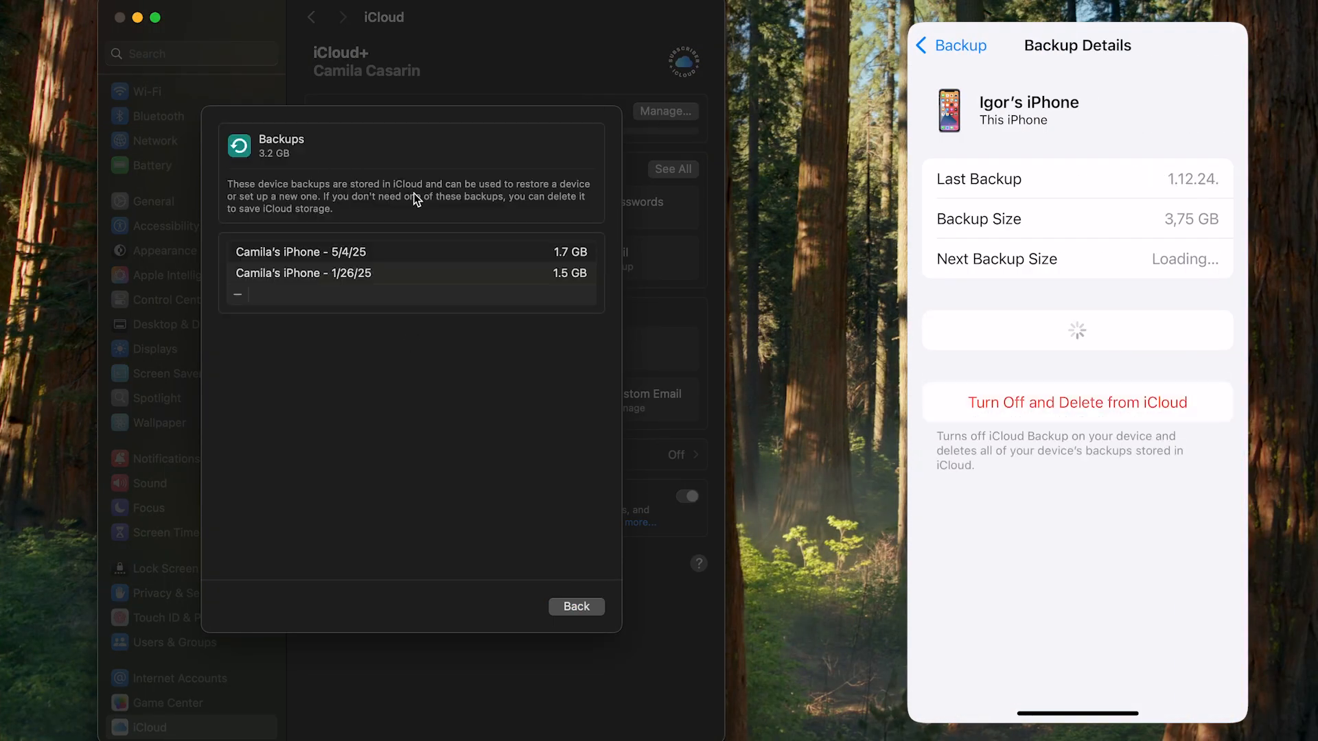
scroll("down", 3)
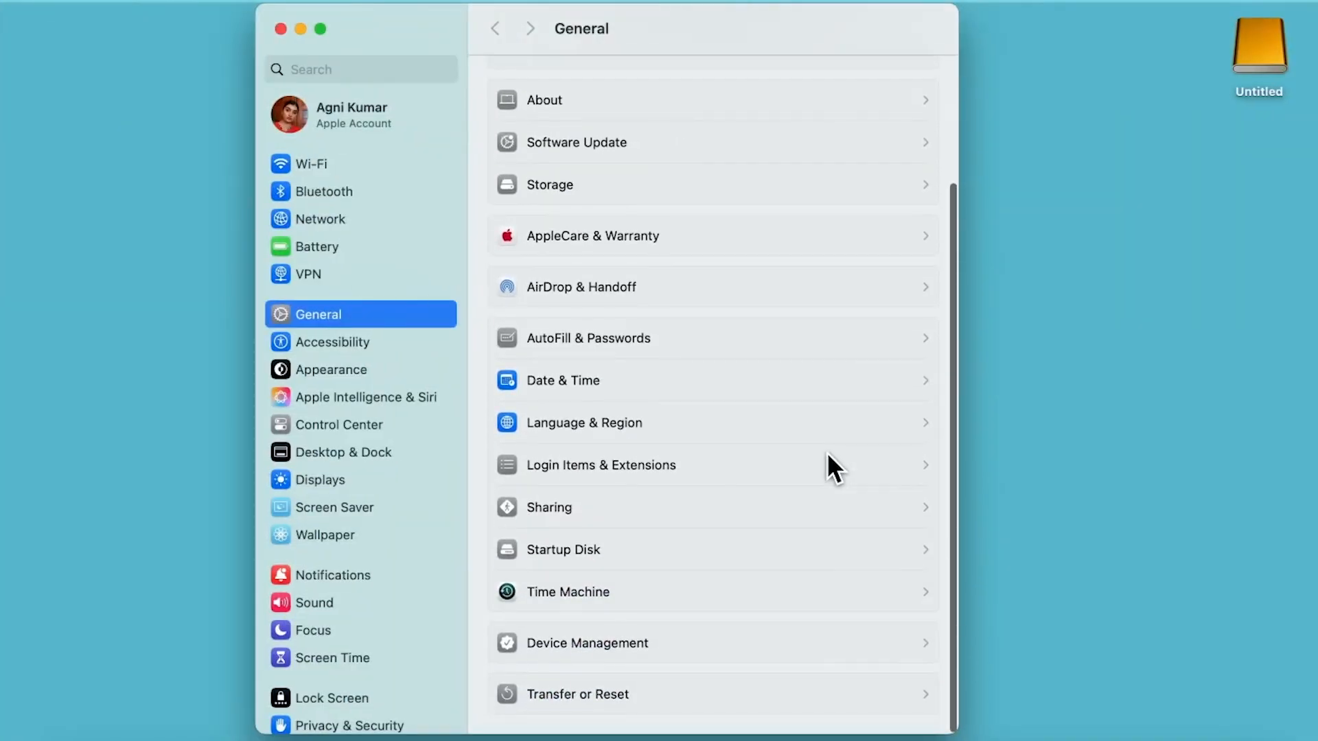
- Bring up Time Machine's Add Backup Disk chooser listing the Untitled 2.0 TB drive
left_click(566, 591)
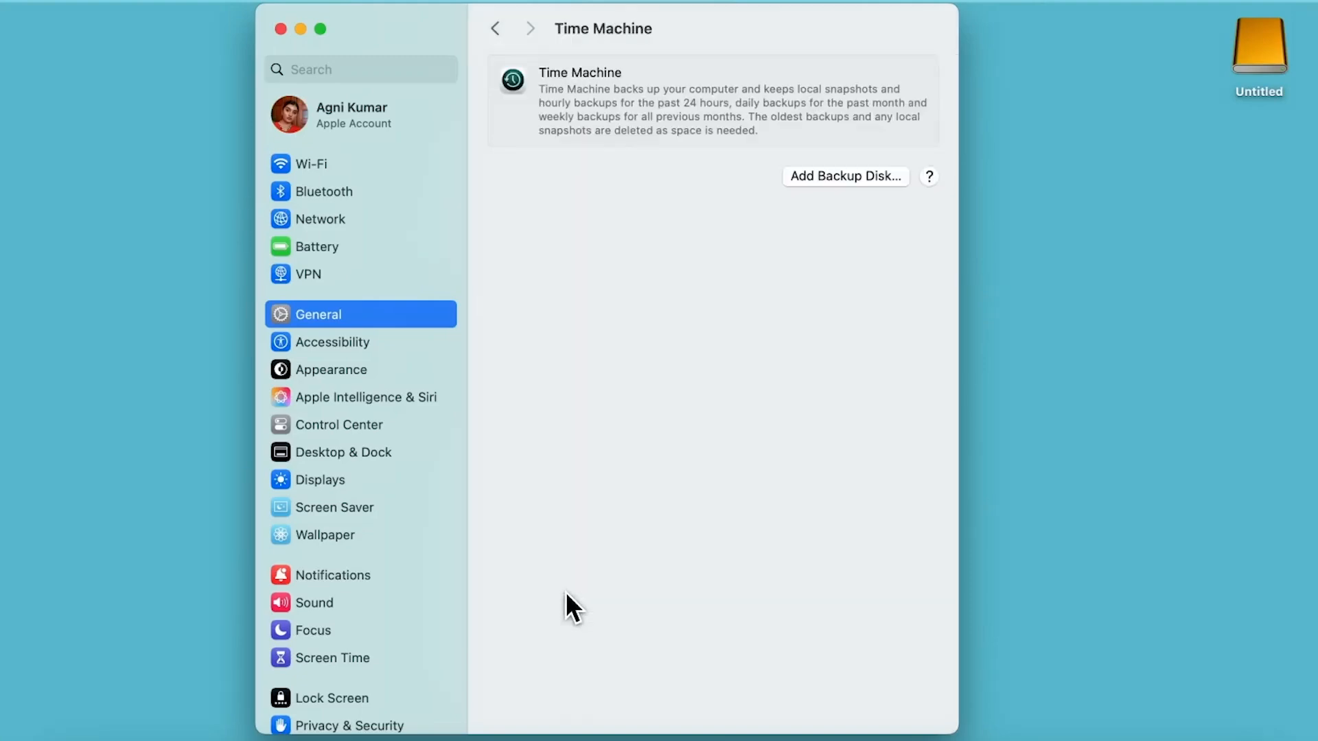
left_click(845, 177)
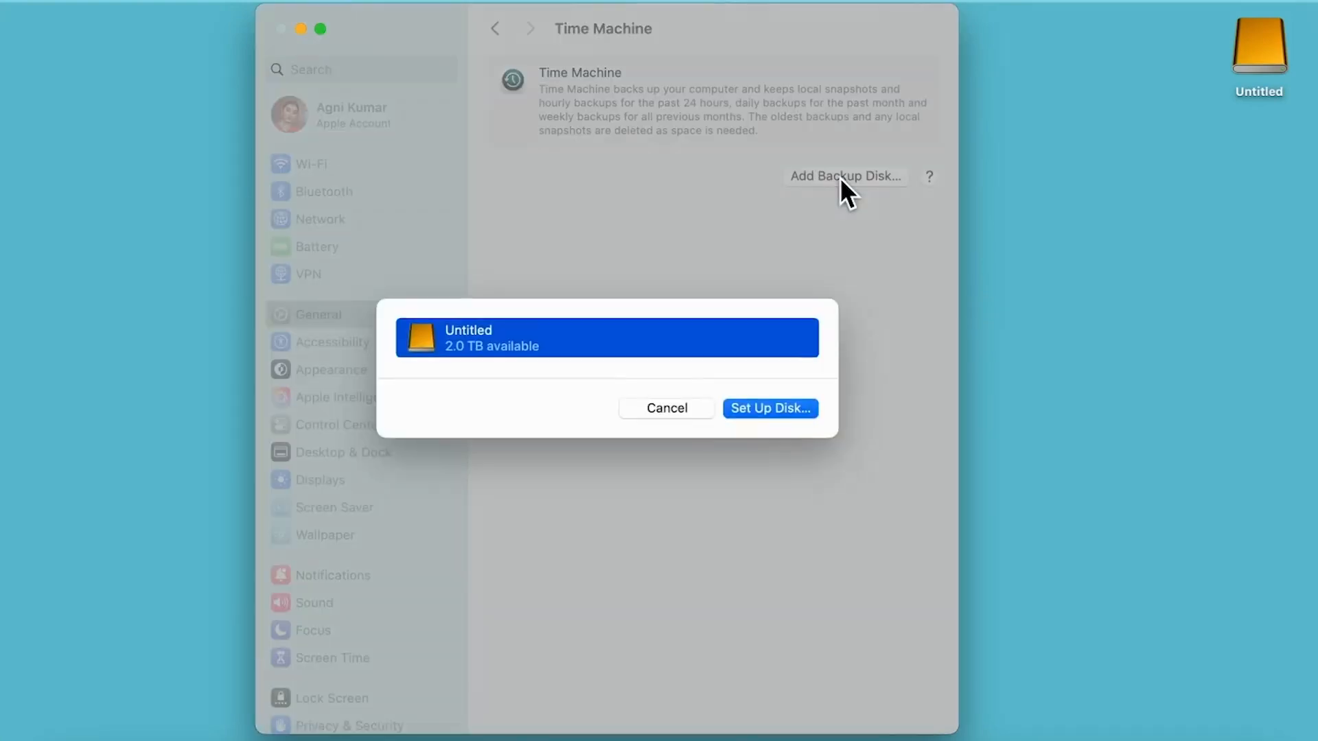
mouse_move(865, 282)
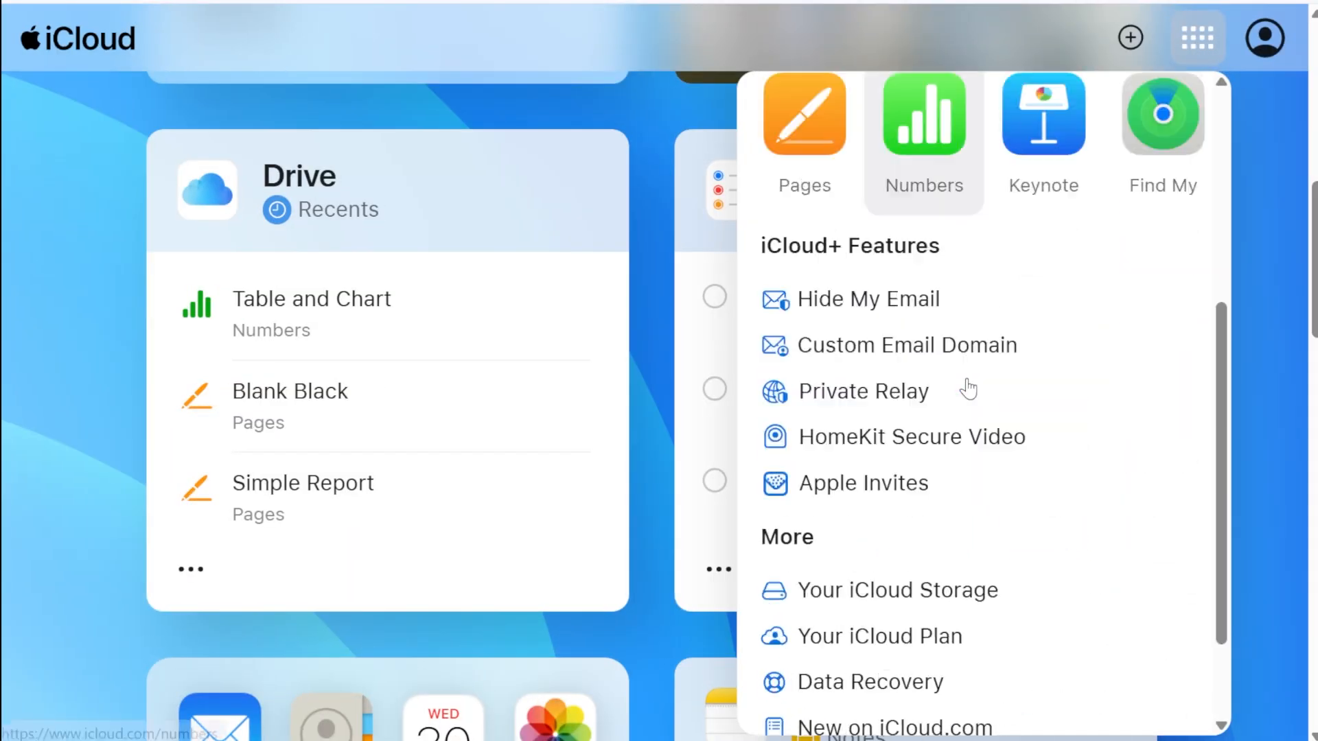
left_click(874, 682)
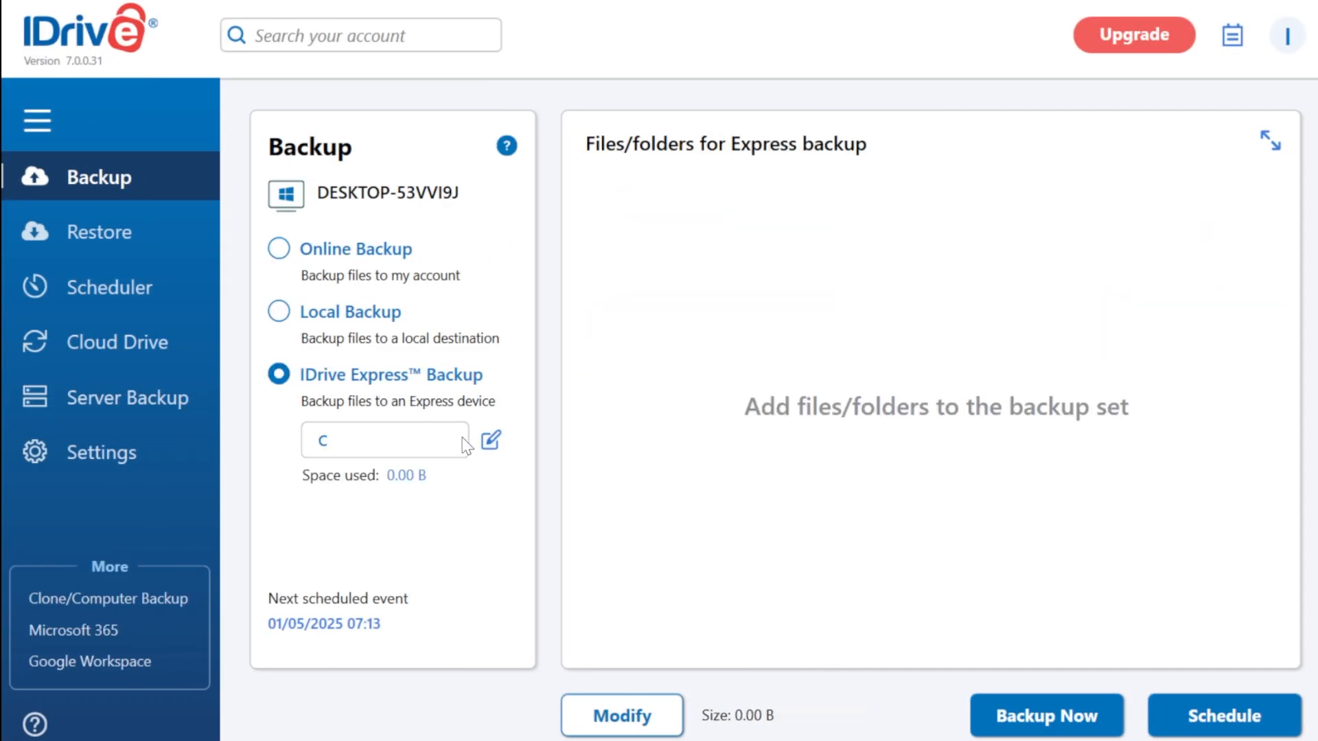
- Choose IDrive Express Backup with drive C as the destination
left_click(491, 441)
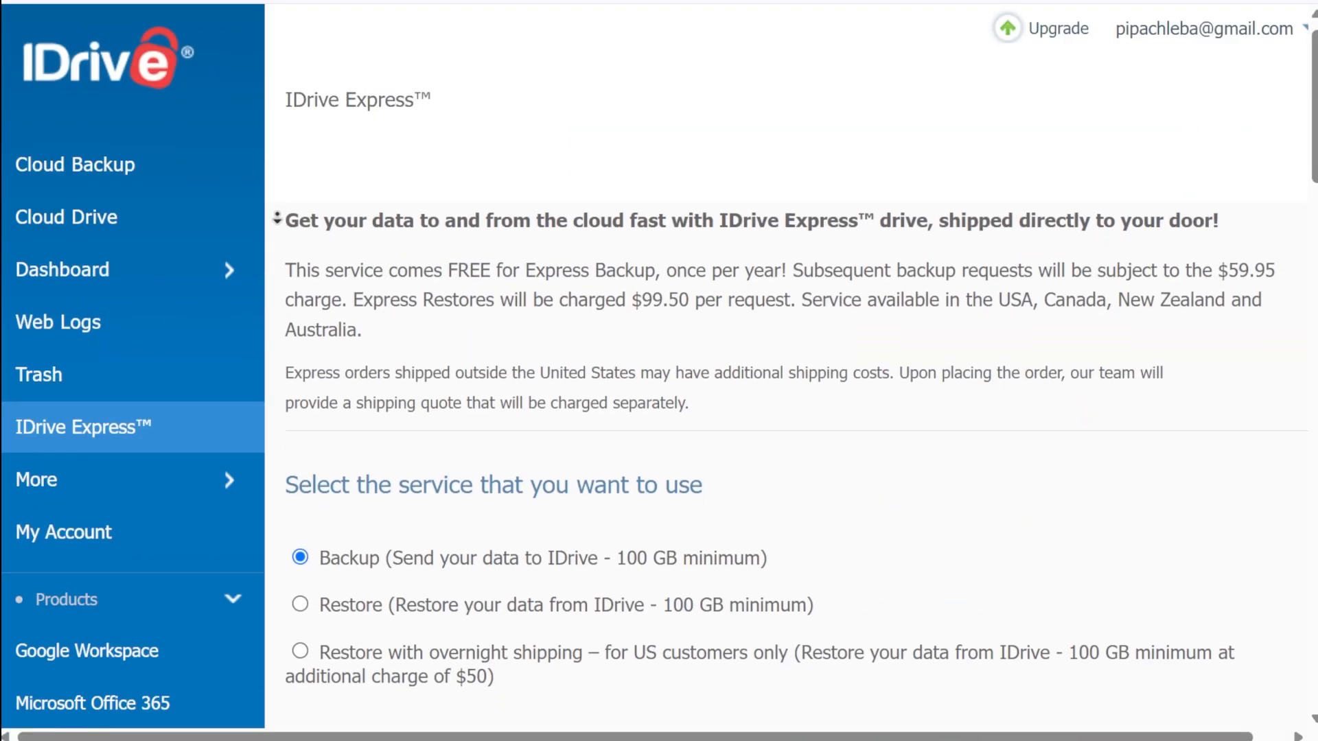
scroll("down", 3)
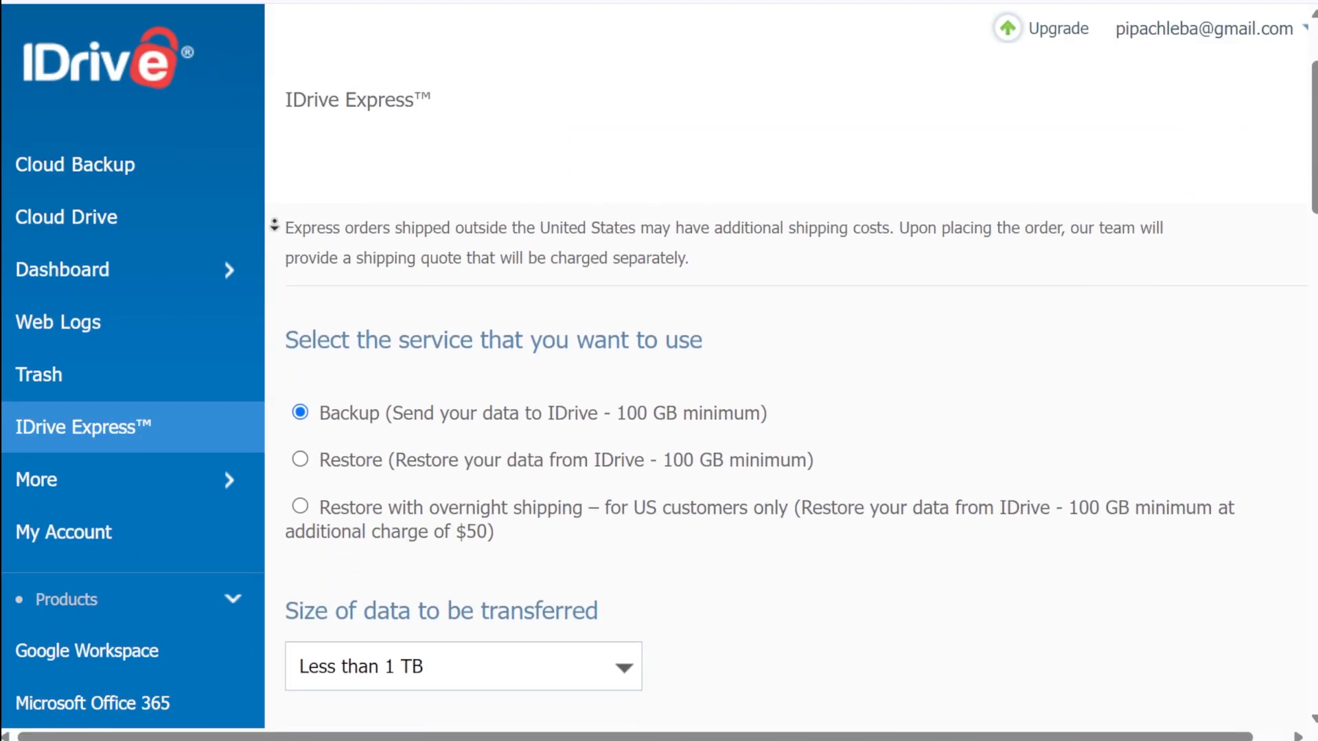
scroll("down", 3)
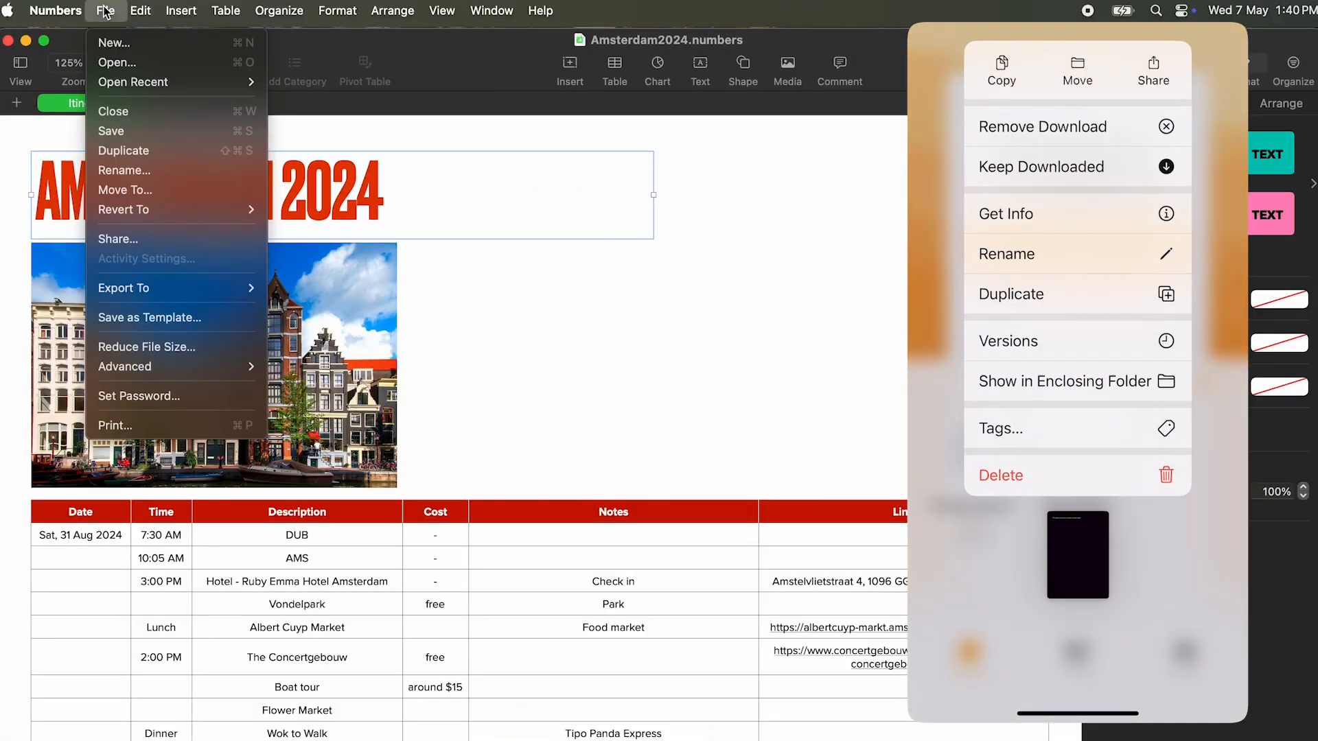
mouse_move(124, 210)
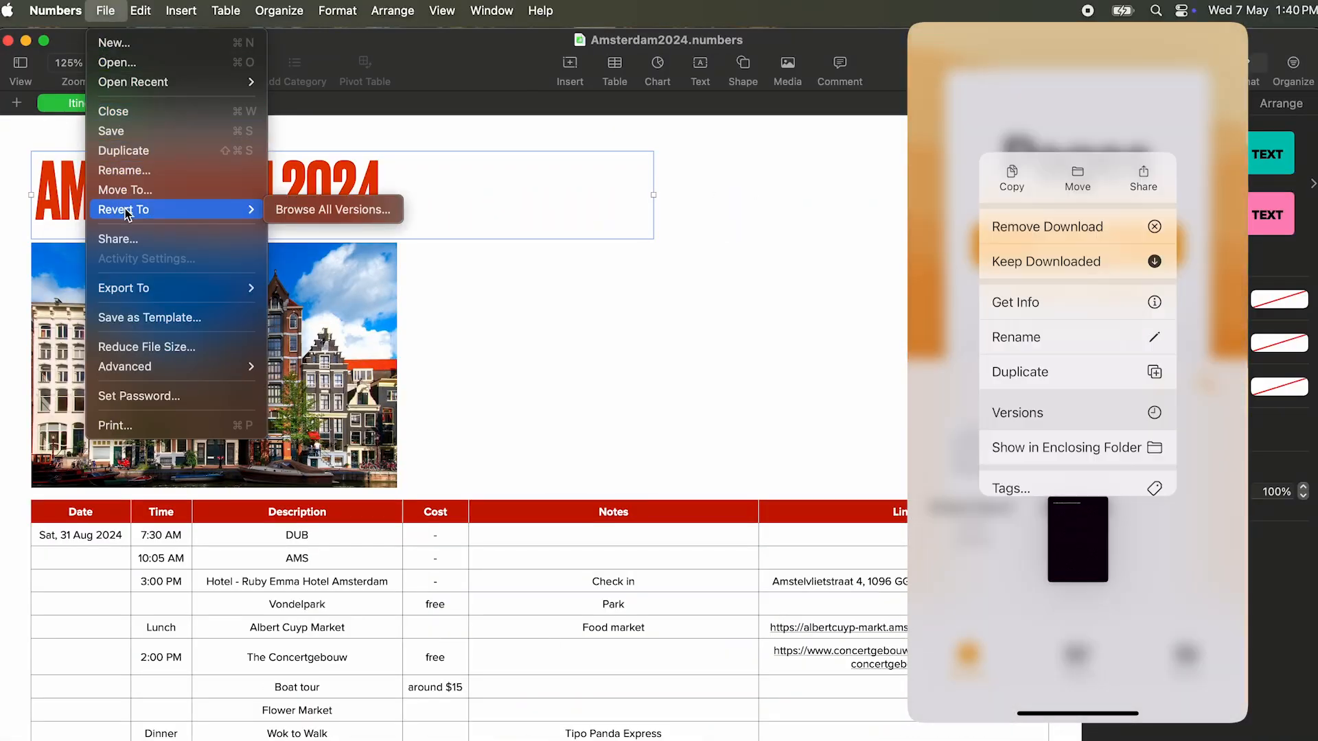
- Reach Browse All Versions for the Amsterdam2024 spreadsheet via Revert To
left_click(332, 210)
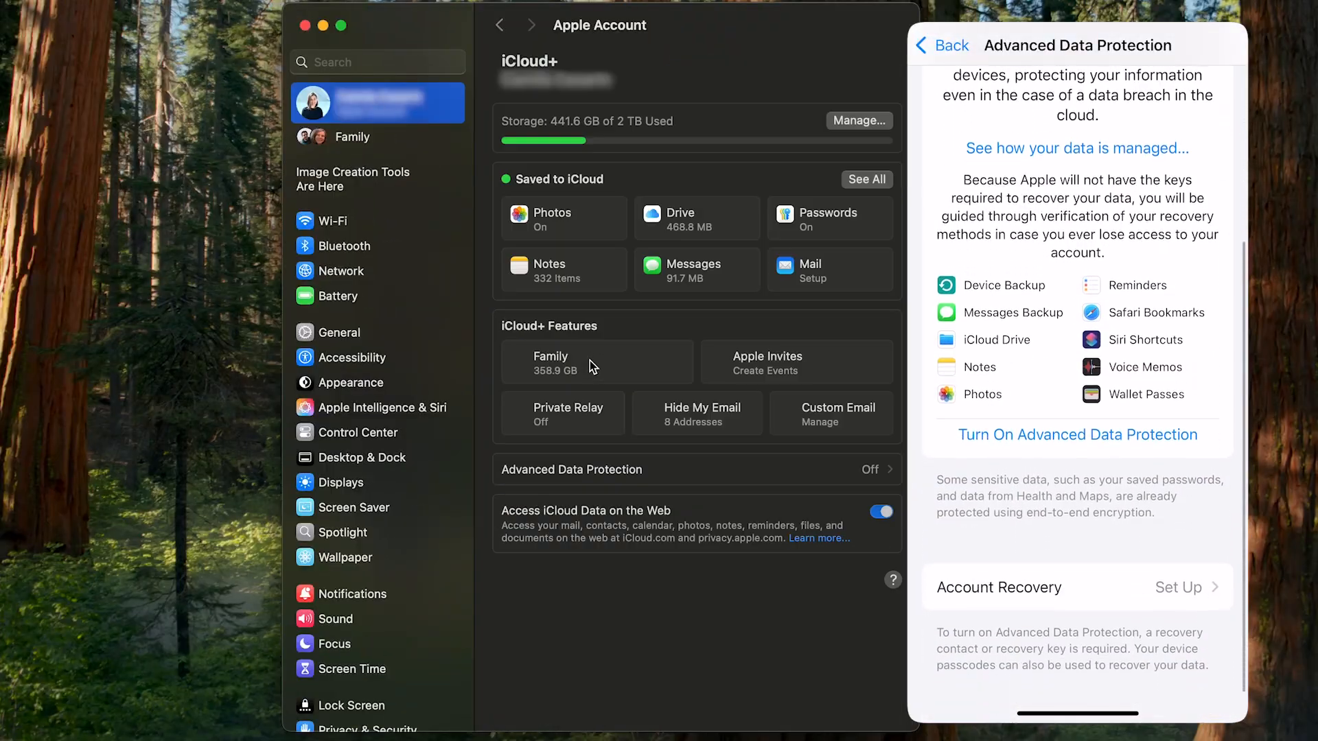
- Show the Advanced Data Protection sheet, currently off, and review its details
left_click(1077, 434)
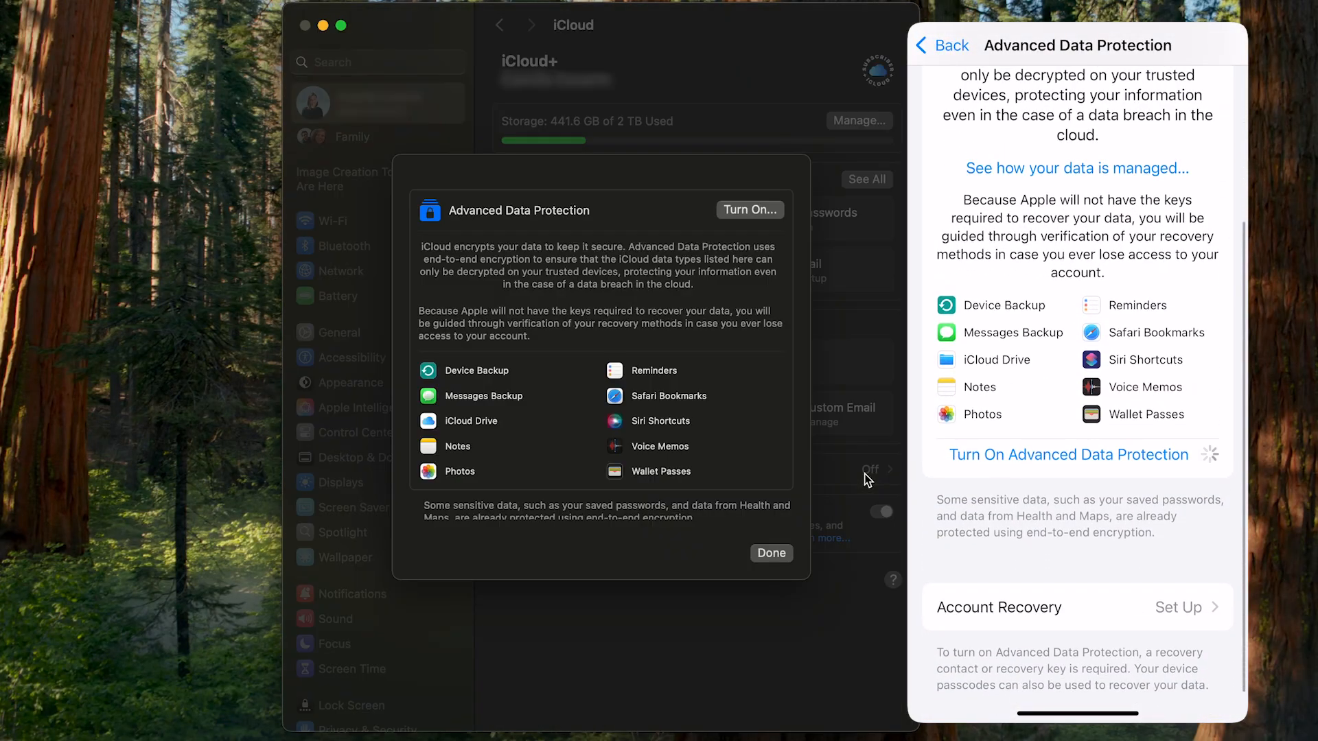
scroll("down", 3)
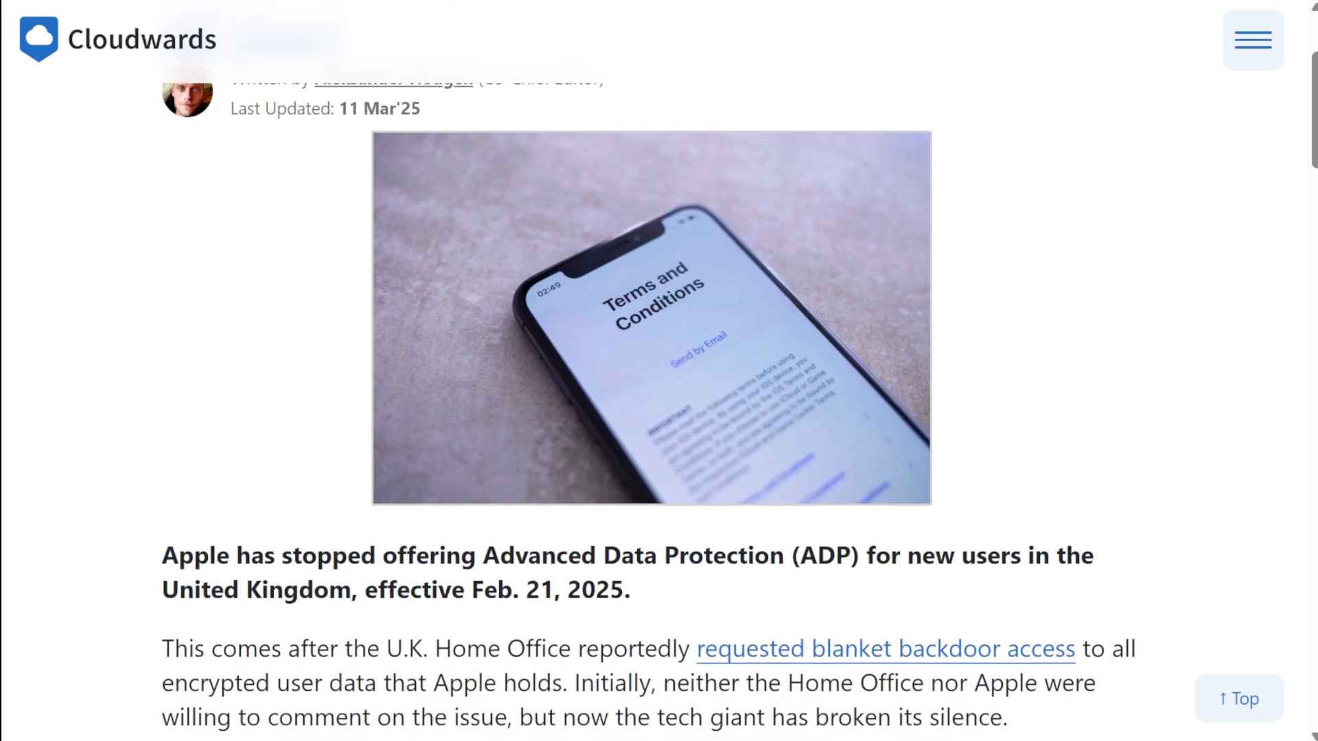
scroll("down", 3)
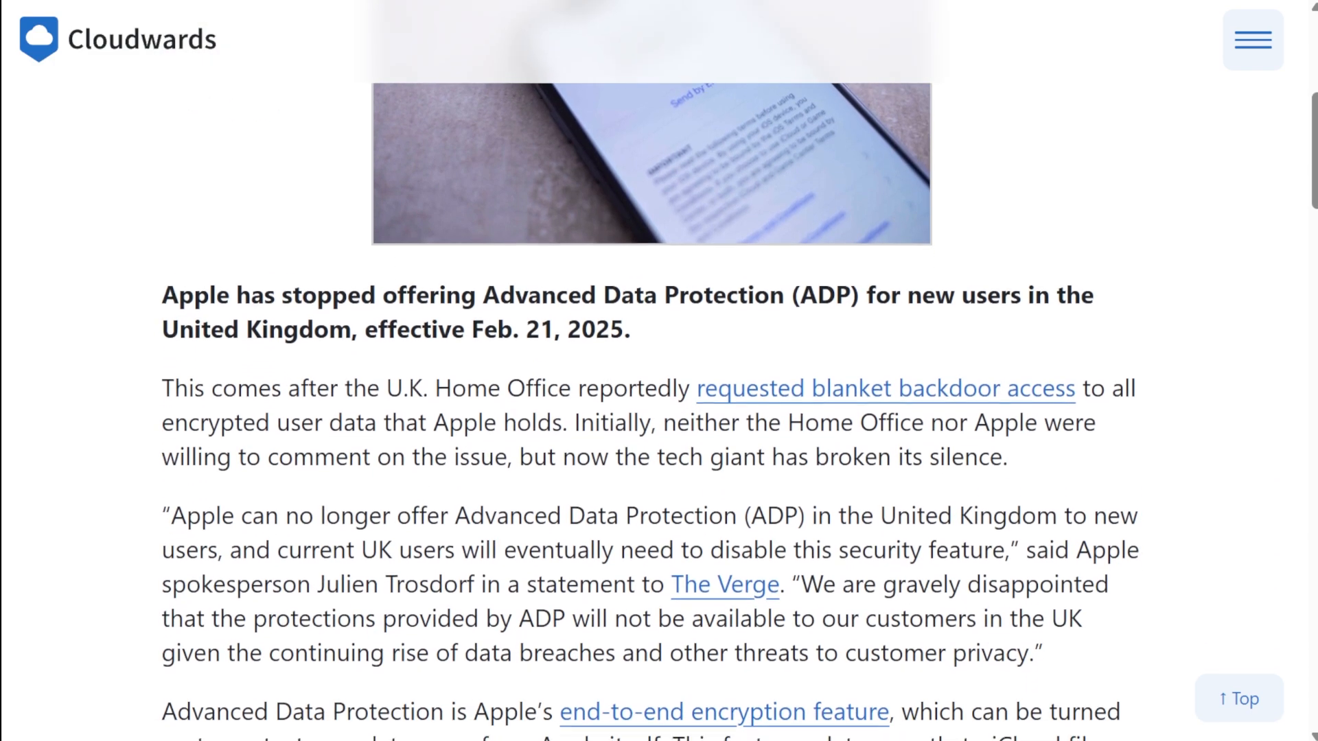
scroll("down", 3)
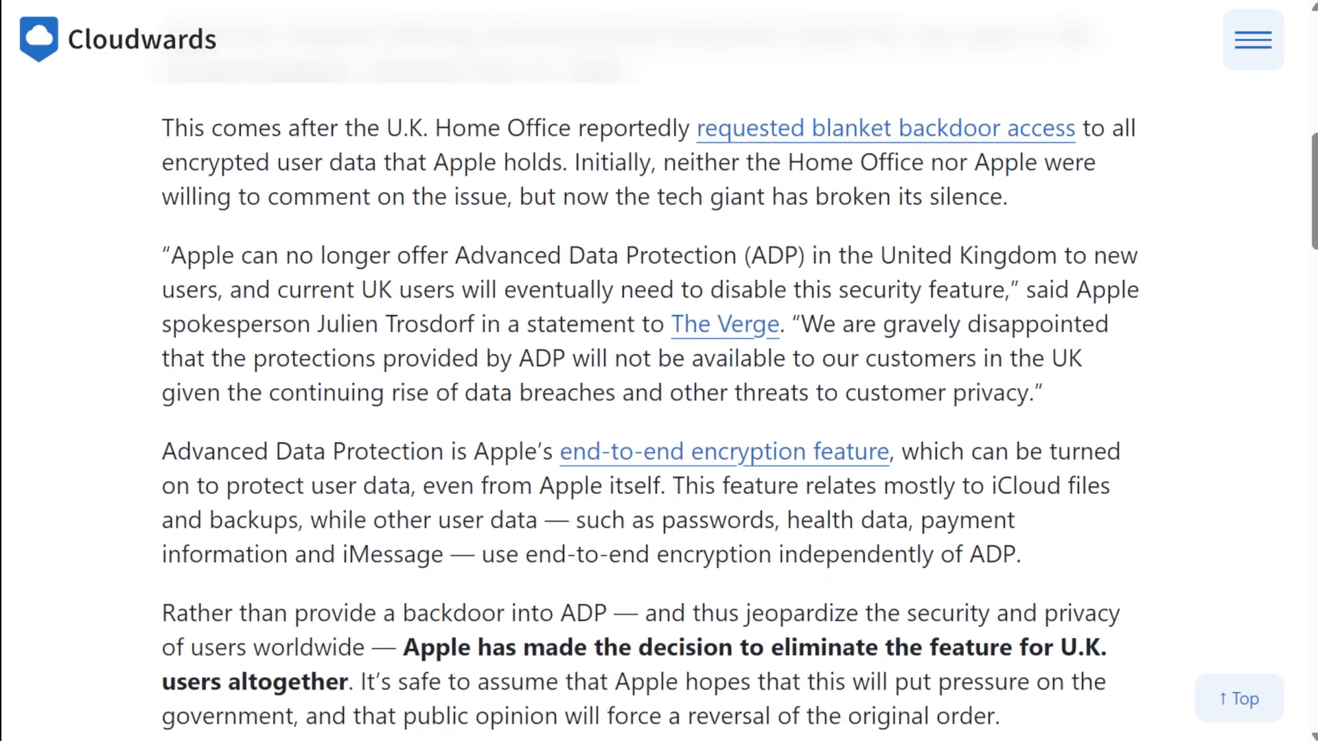
scroll("down", 3)
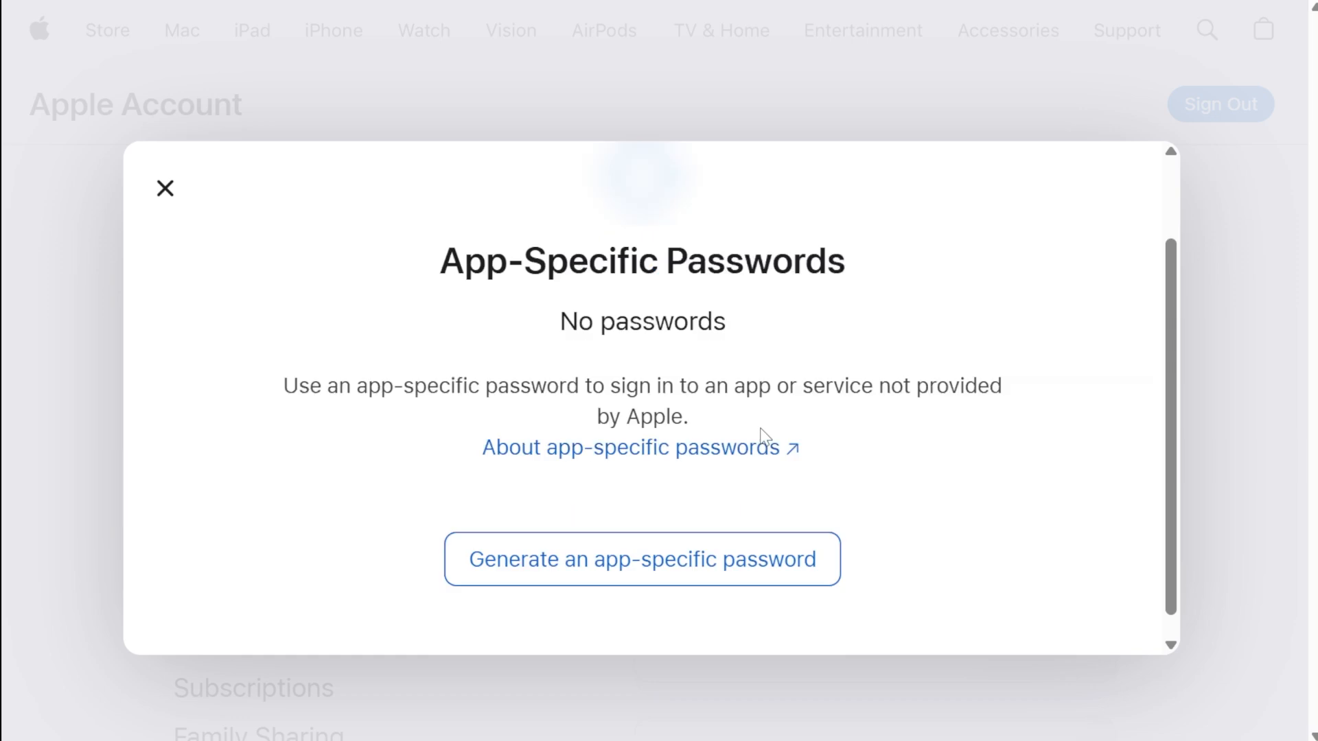
- Show the App-Specific Passwords panel under Sign-In and Security, listing none
left_click(641, 559)
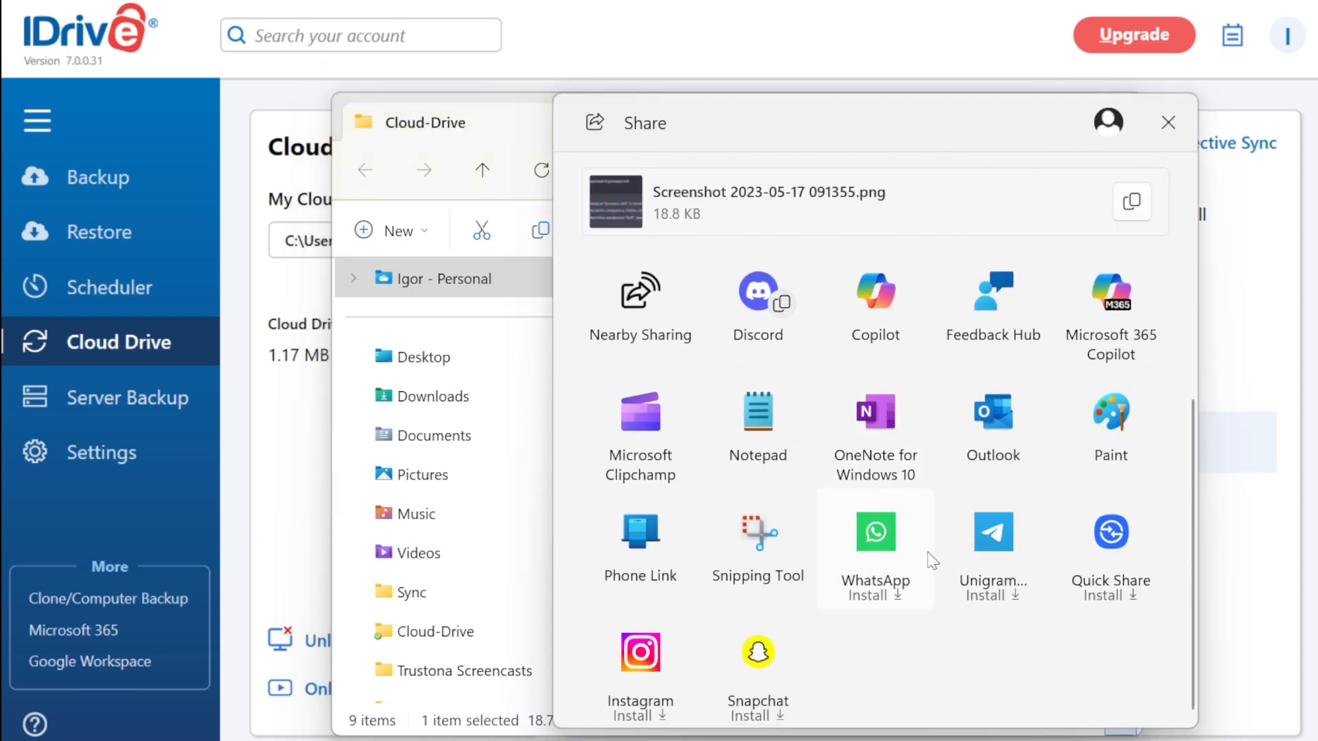
- Bring up the Windows Share panel for the screenshot in the Cloud-Drive folder
left_click(993, 429)
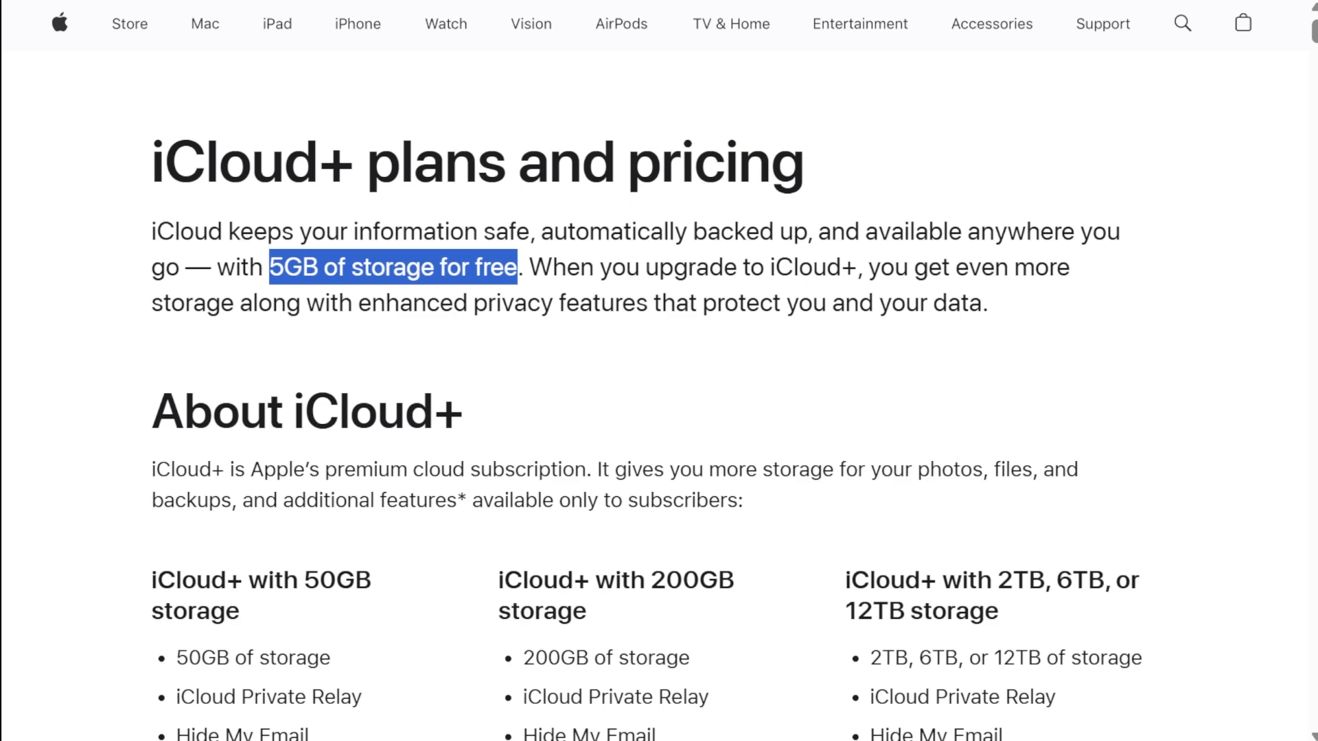
- Highlight '5GB of storage for free' and the '50GB storage' heading on the iCloud+ page
scroll("down", 3)
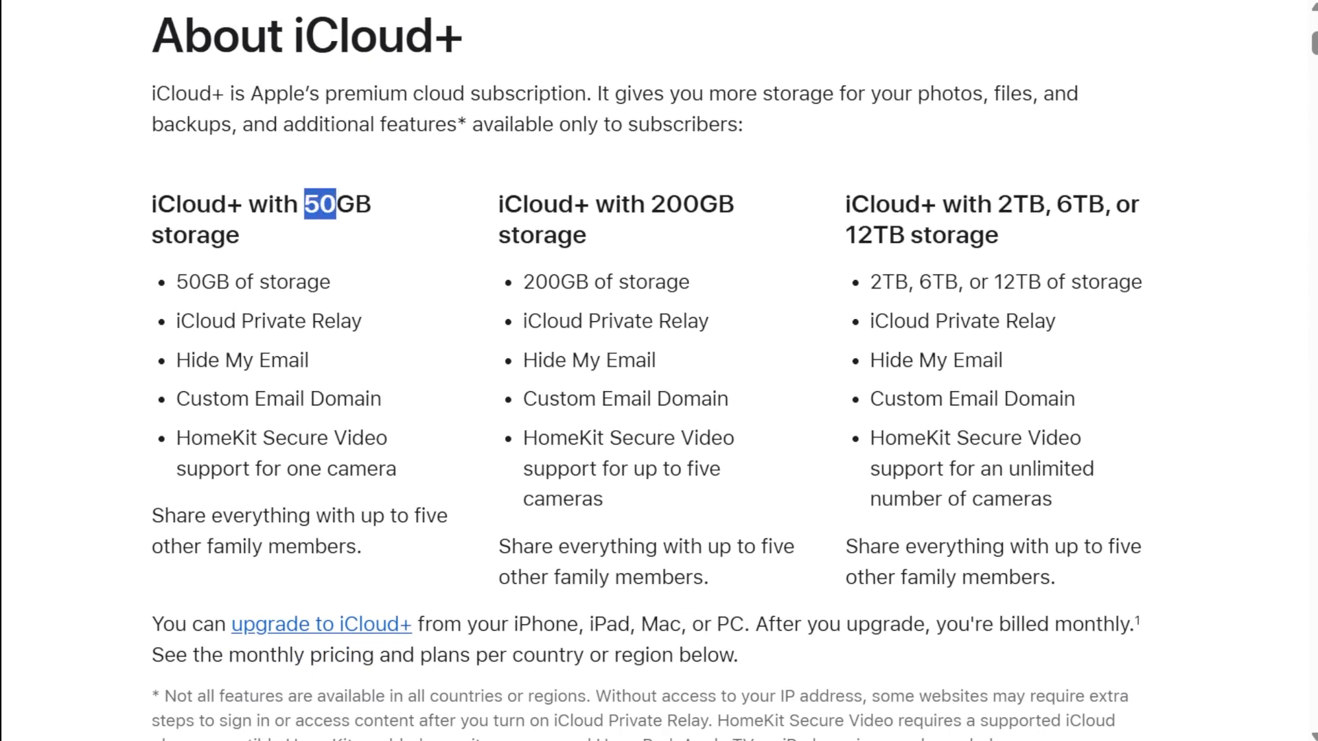
left_click_drag(311, 203, 239, 236)
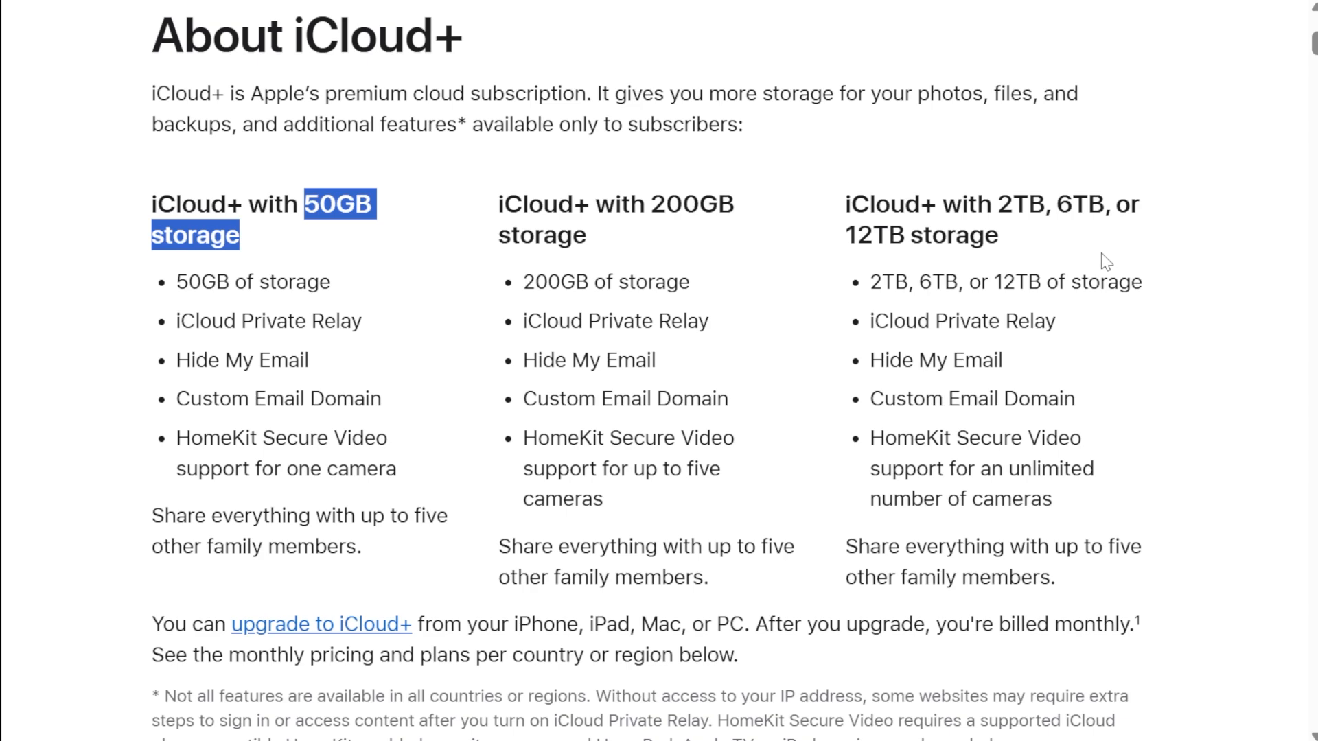
double_click(922, 236)
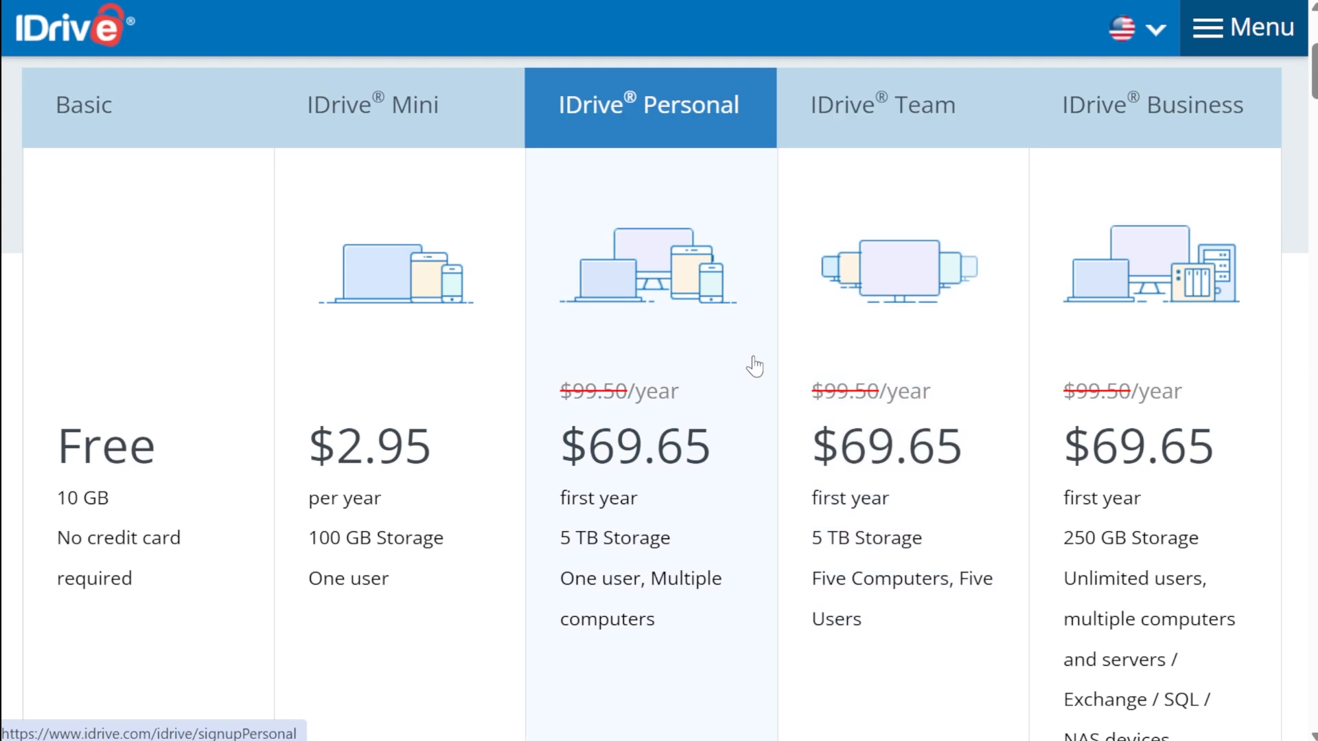
mouse_move(578, 359)
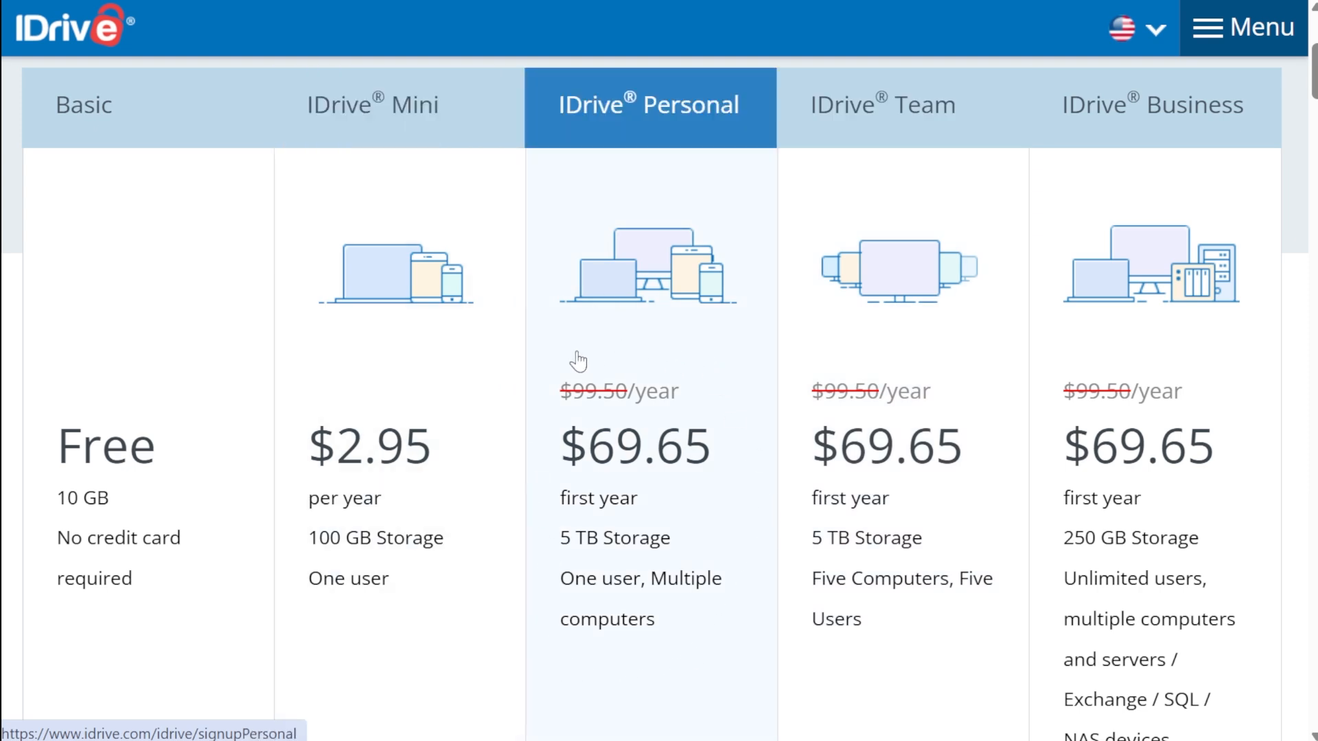
left_click(1153, 105)
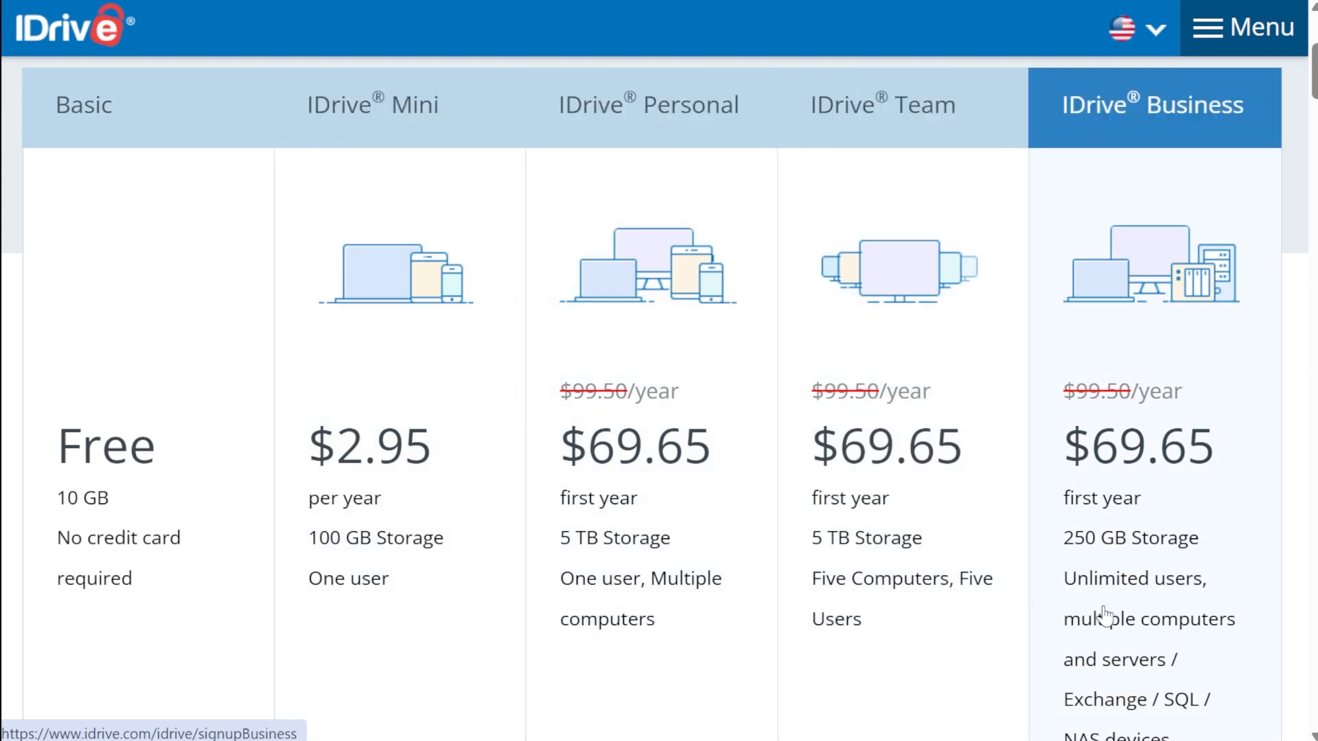
mouse_move(1067, 721)
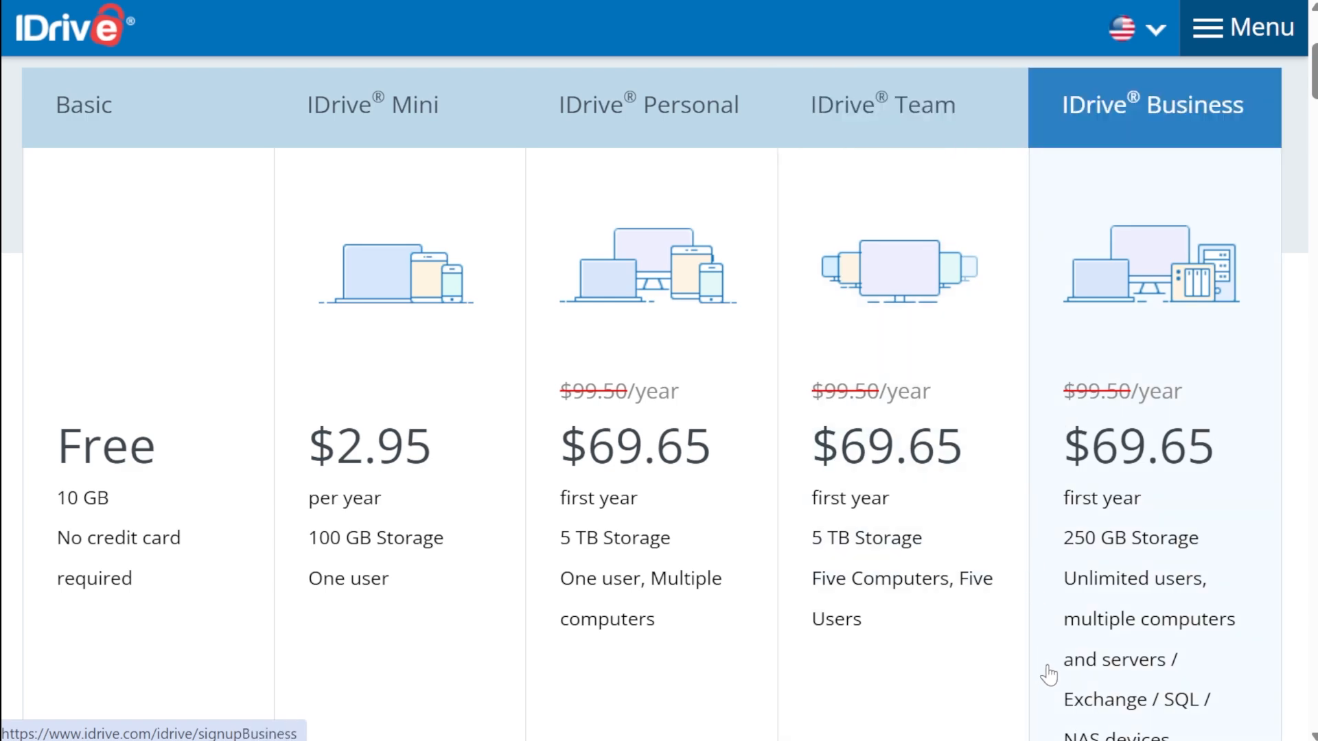
left_click(1152, 105)
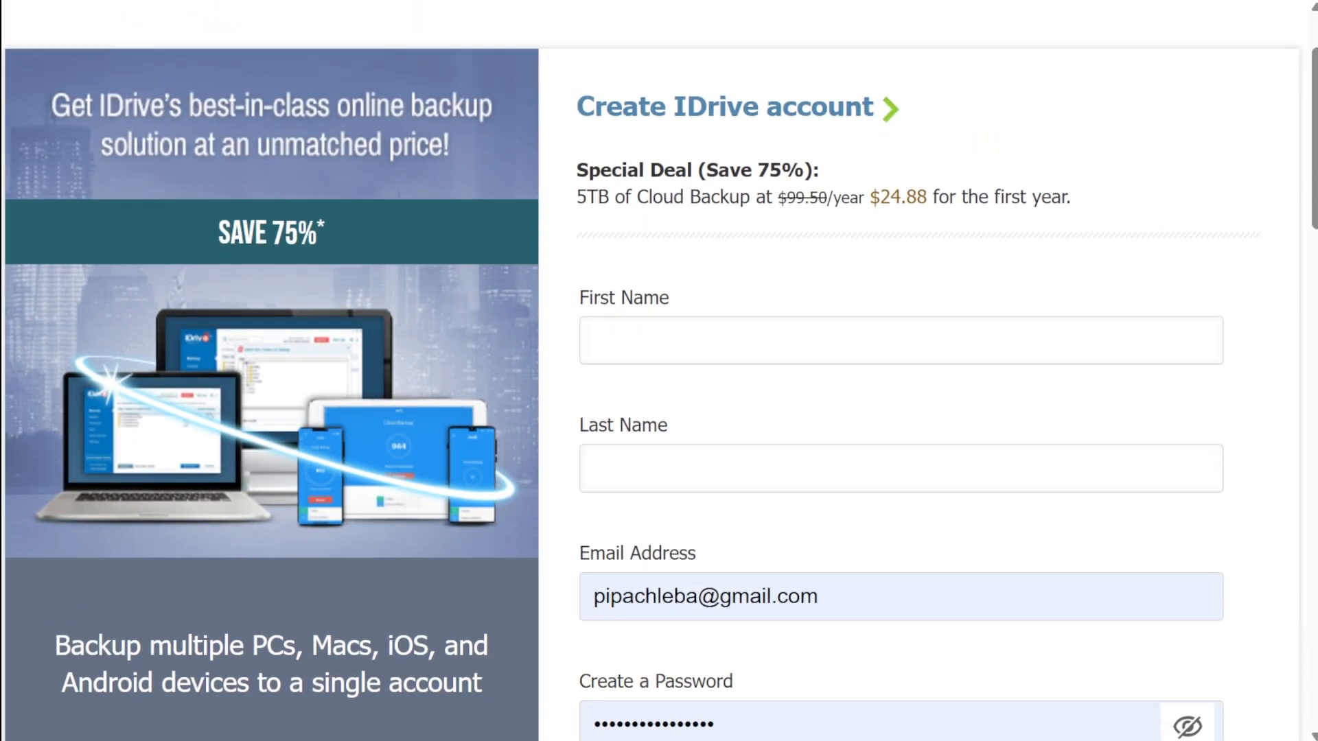
scroll("down", 3)
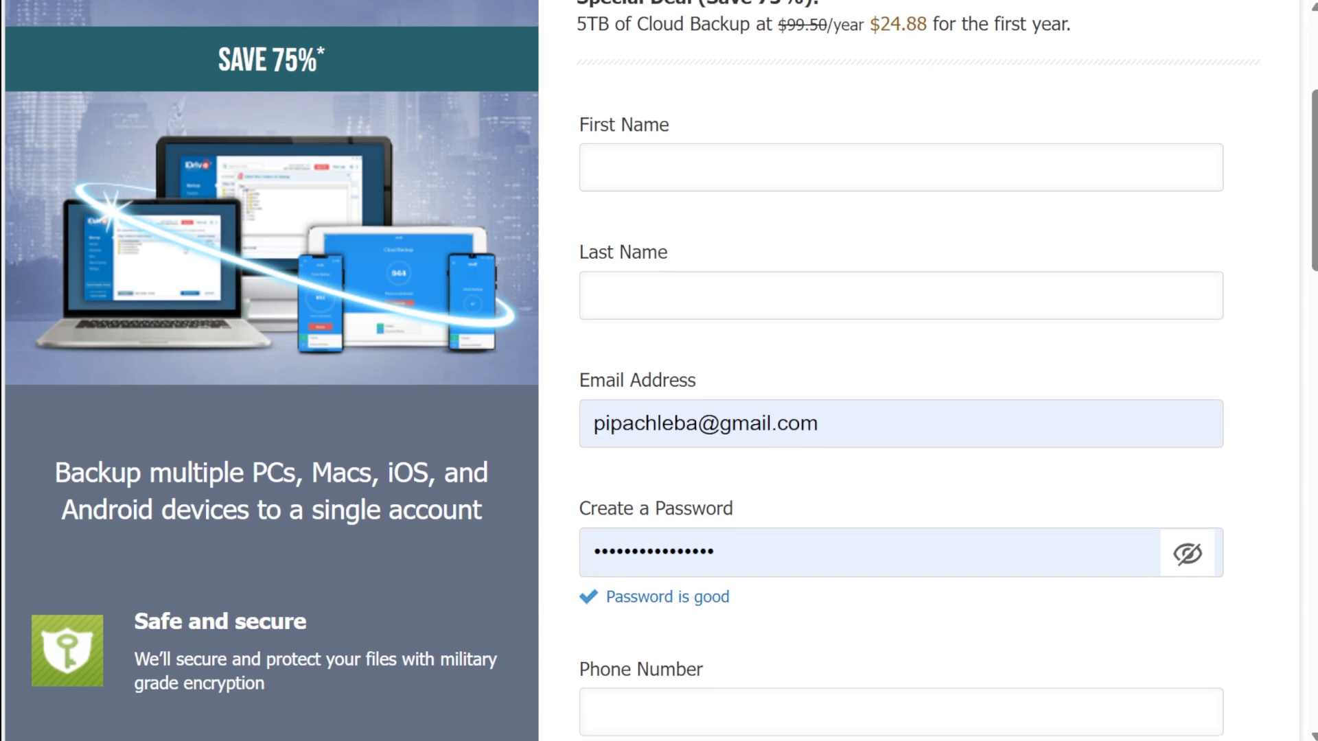
scroll("down", 3)
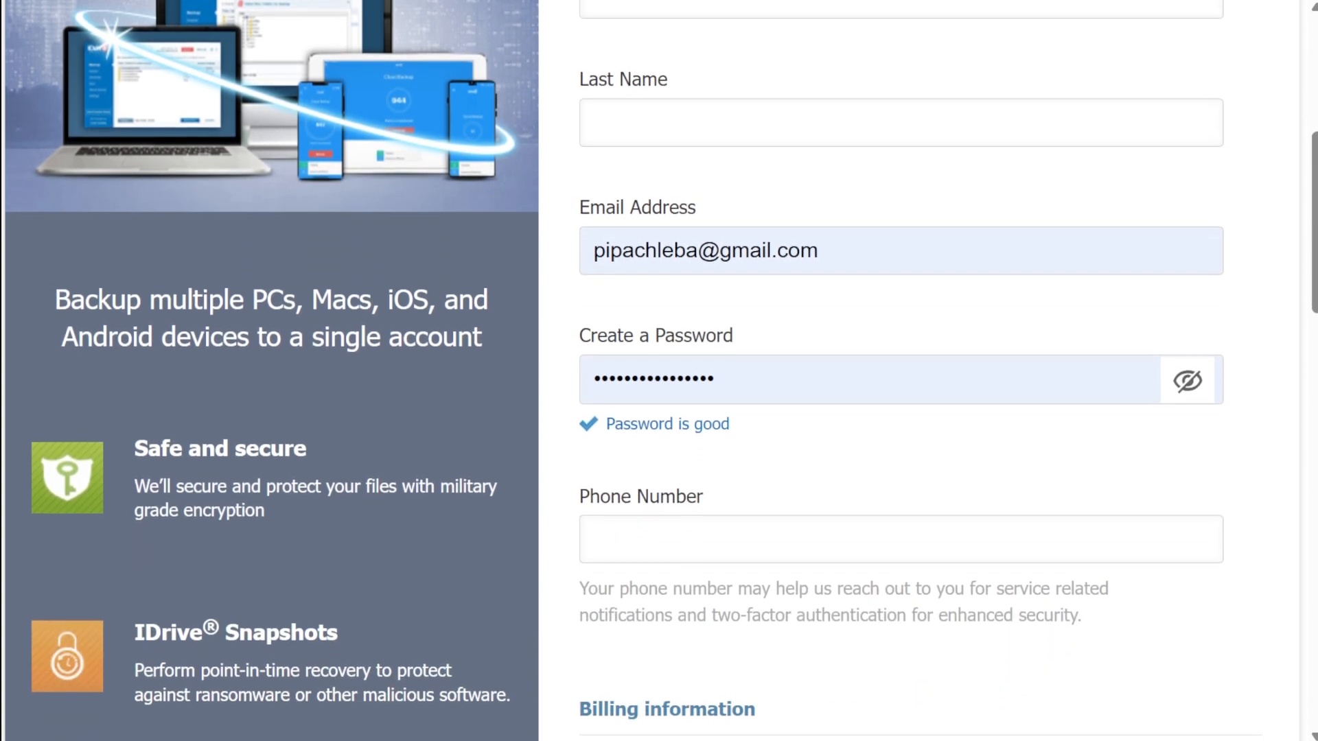
scroll("down", 3)
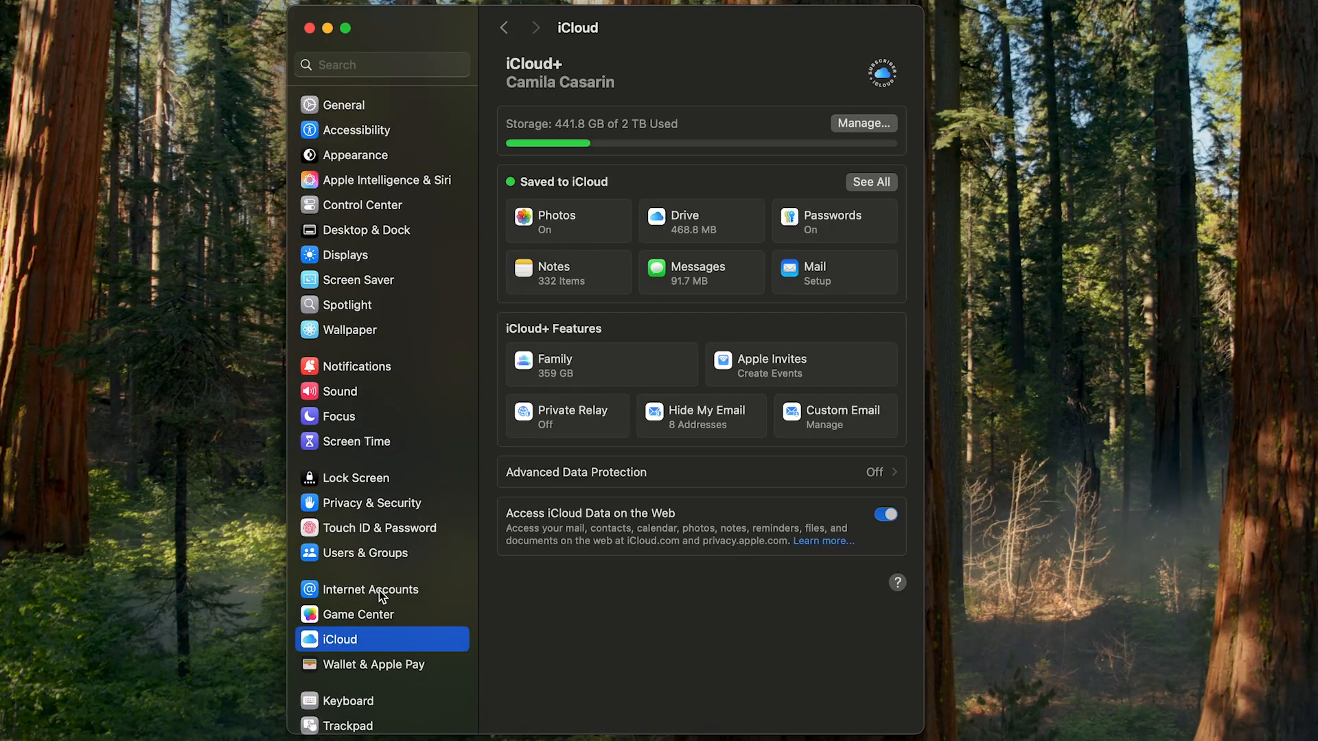
- Open the iCloud storage breakdown and go to Family Usage to see members and shared subscriptions
left_click(862, 123)
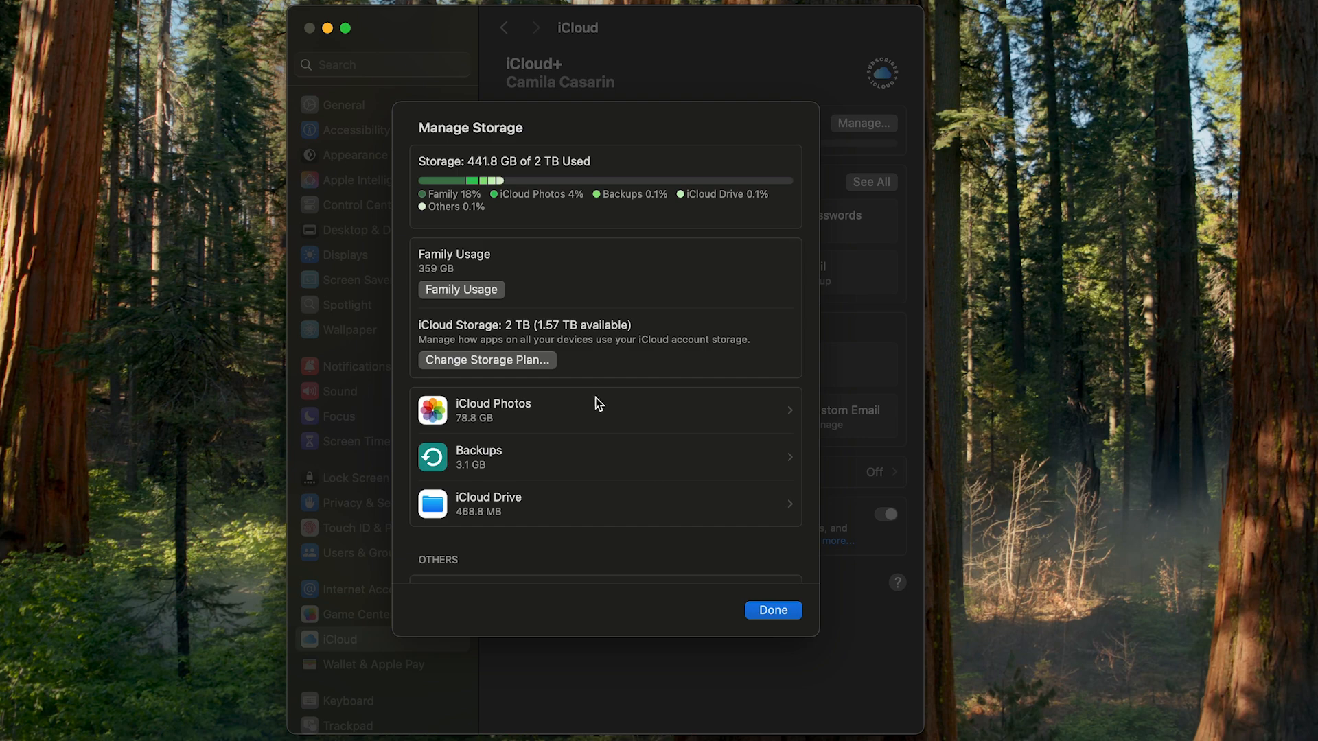
left_click(588, 411)
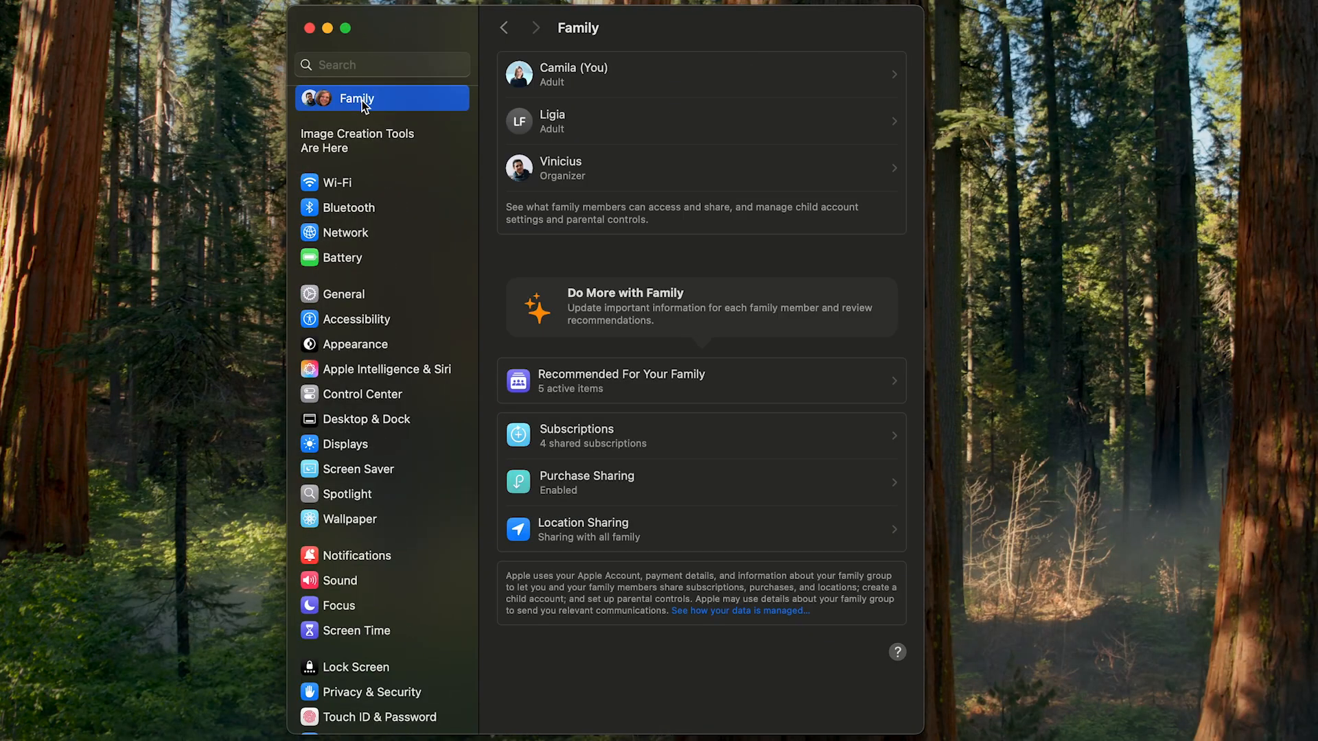
mouse_move(862, 420)
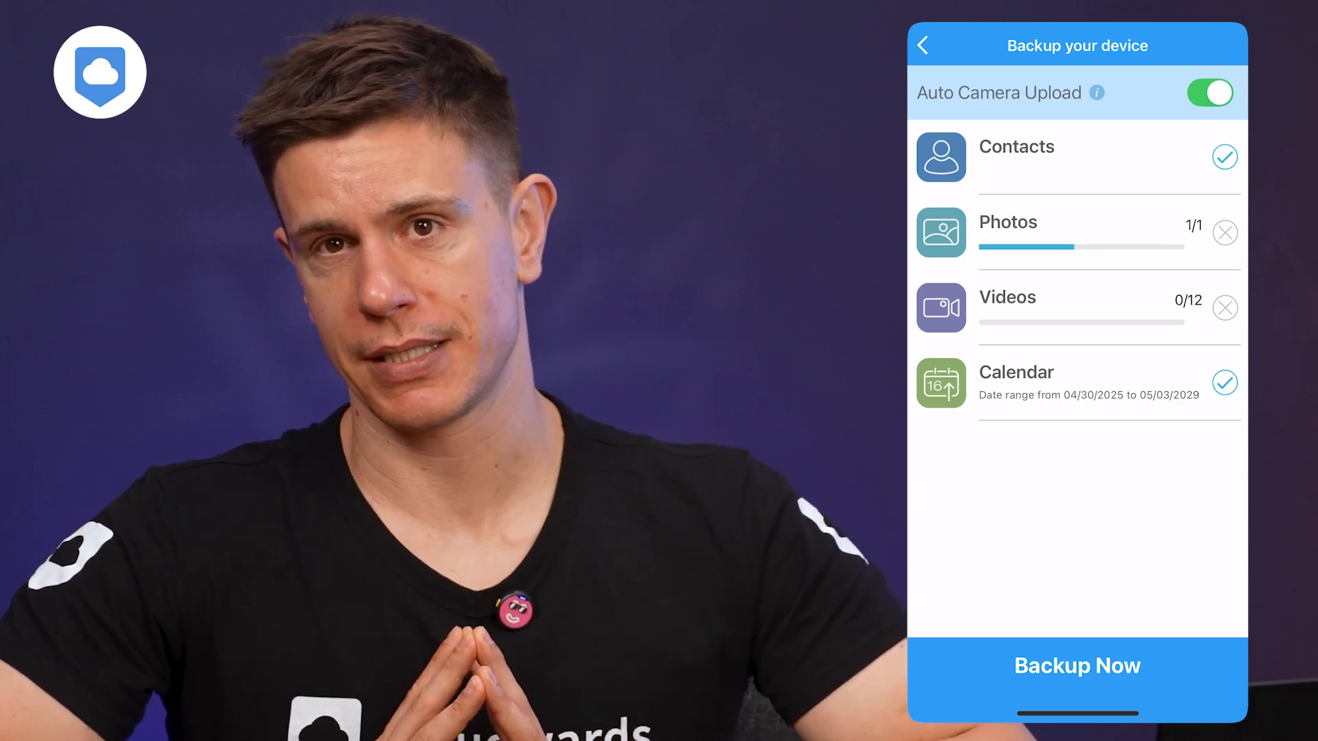
left_click(1077, 666)
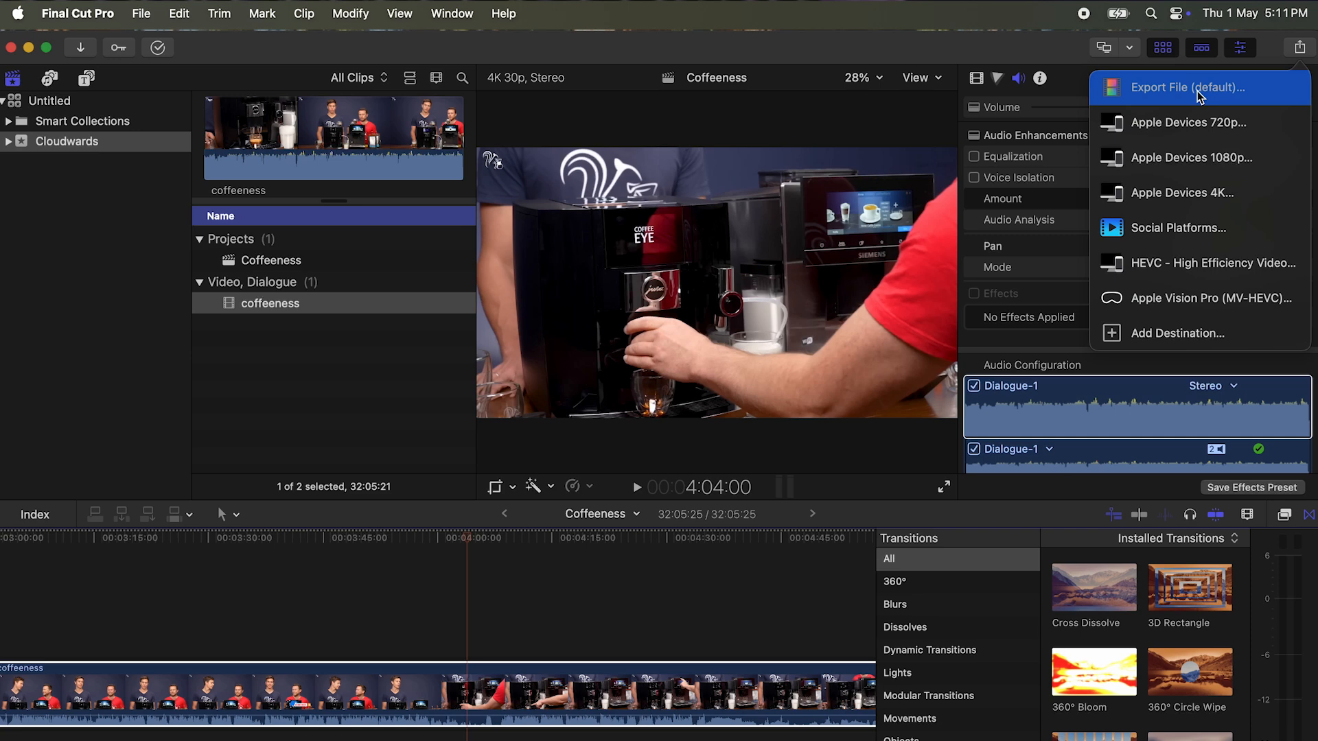
- Export the Coffeeness project as H.264 with the Action set to Add to Photos
left_click(1186, 86)
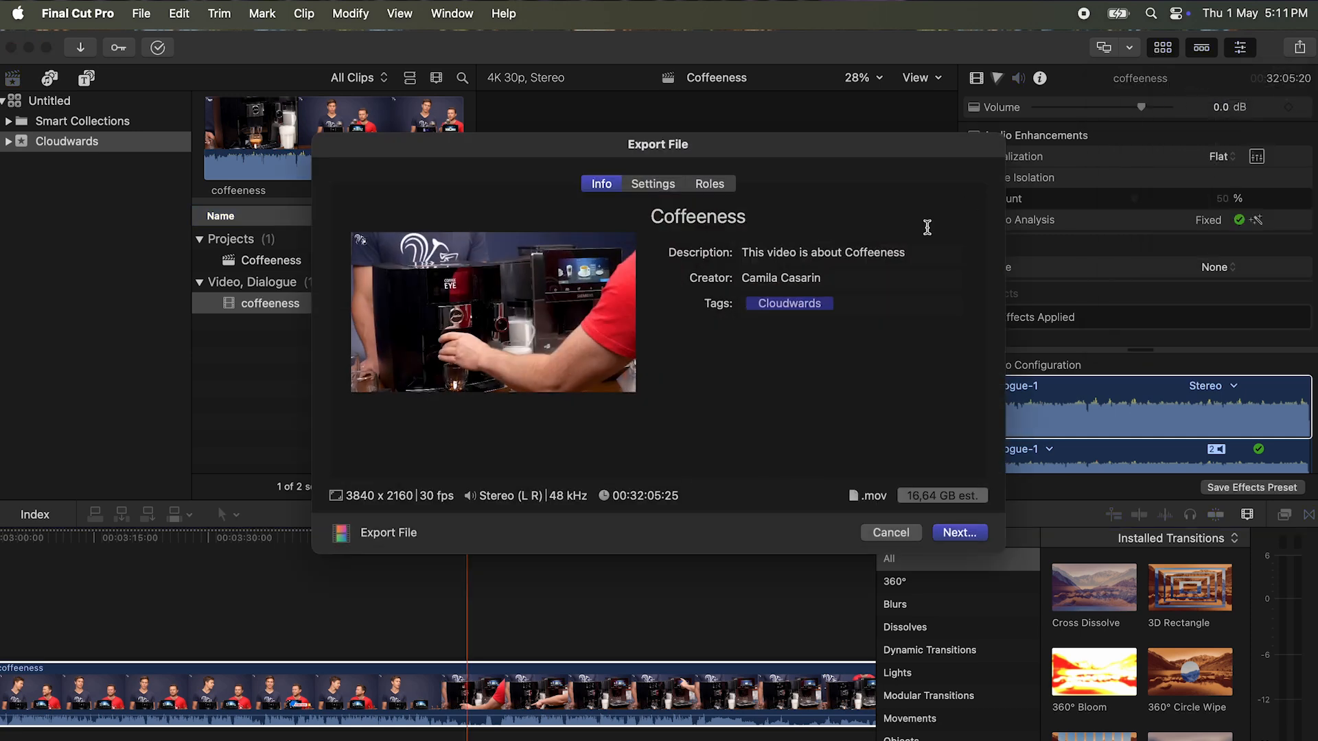
left_click(652, 183)
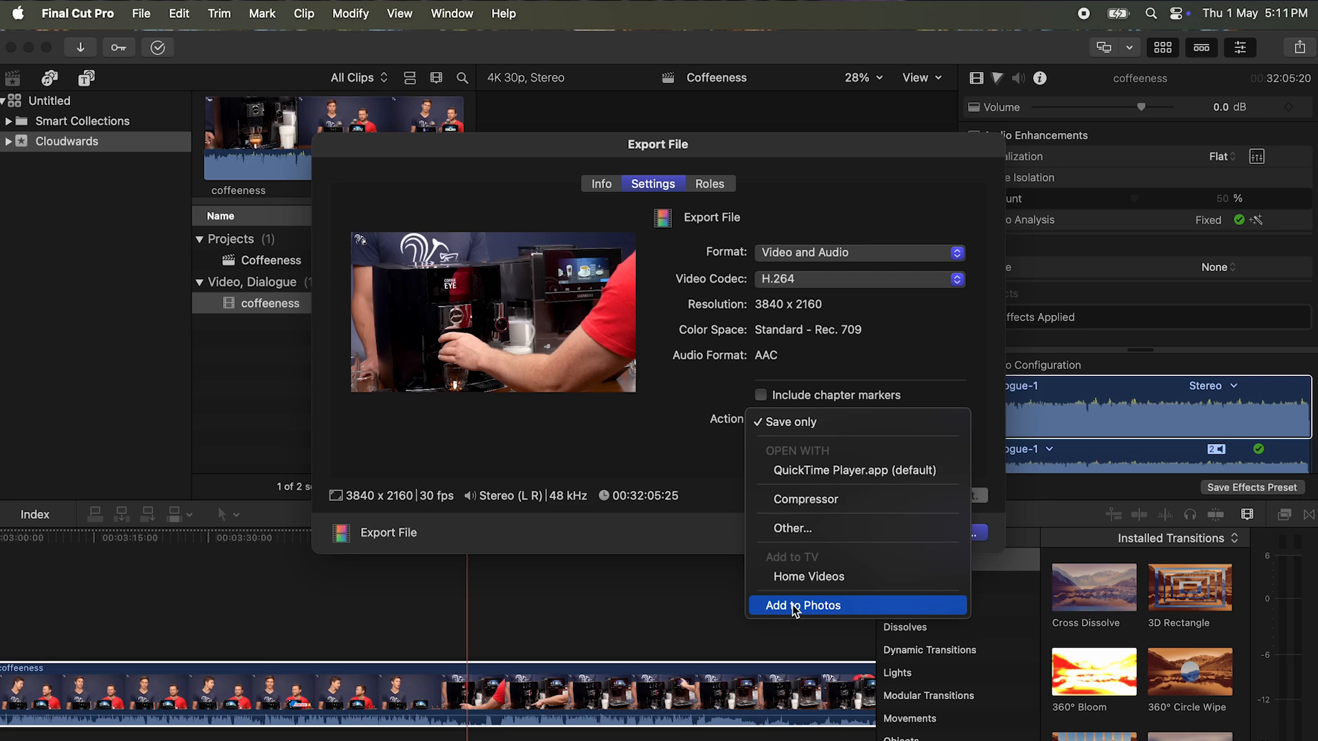
left_click(802, 606)
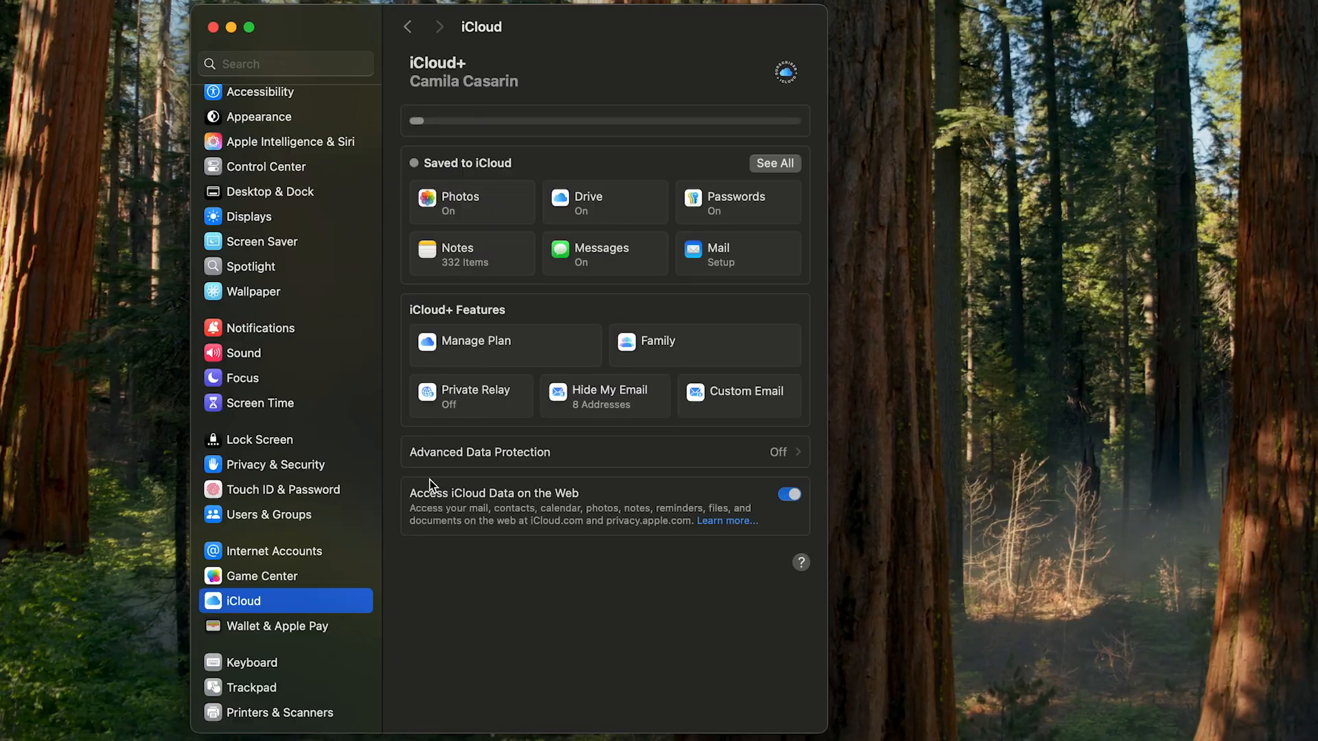
- Show all apps saved to iCloud and scroll through the sync list
left_click(775, 163)
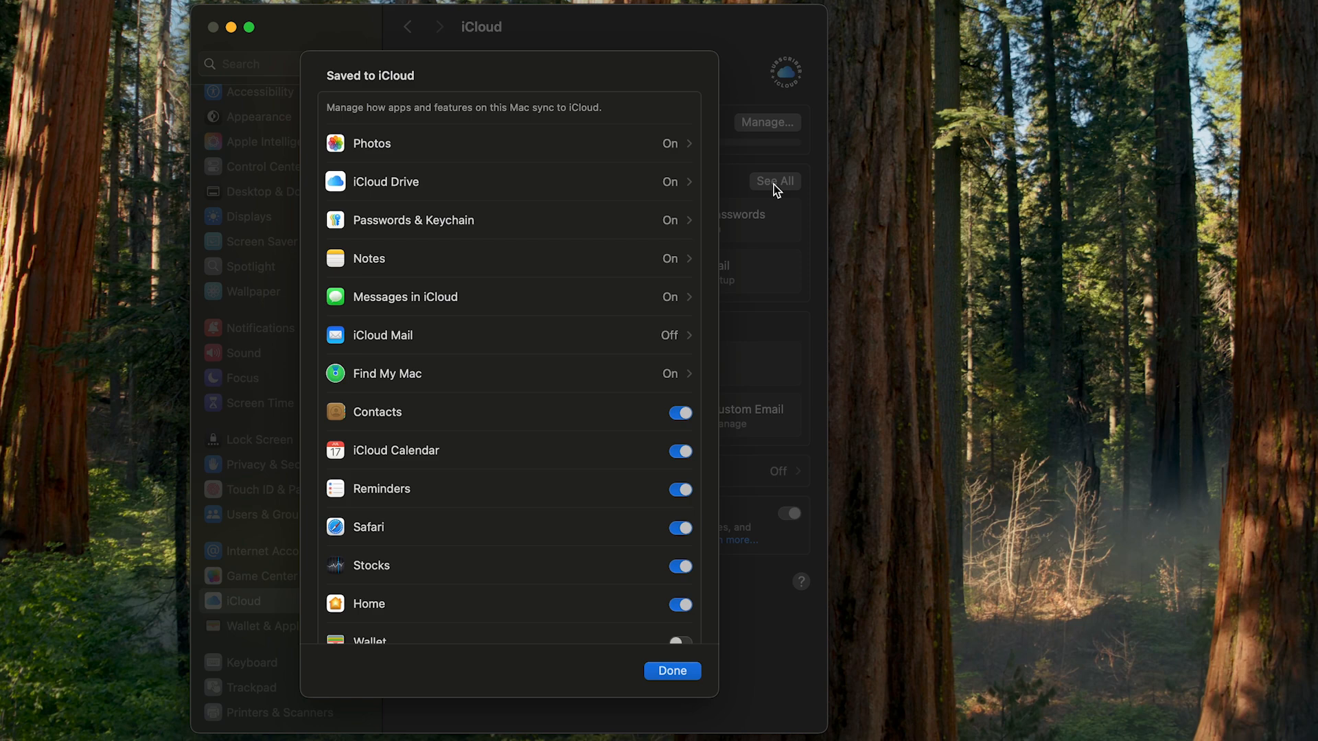
scroll("down", 3)
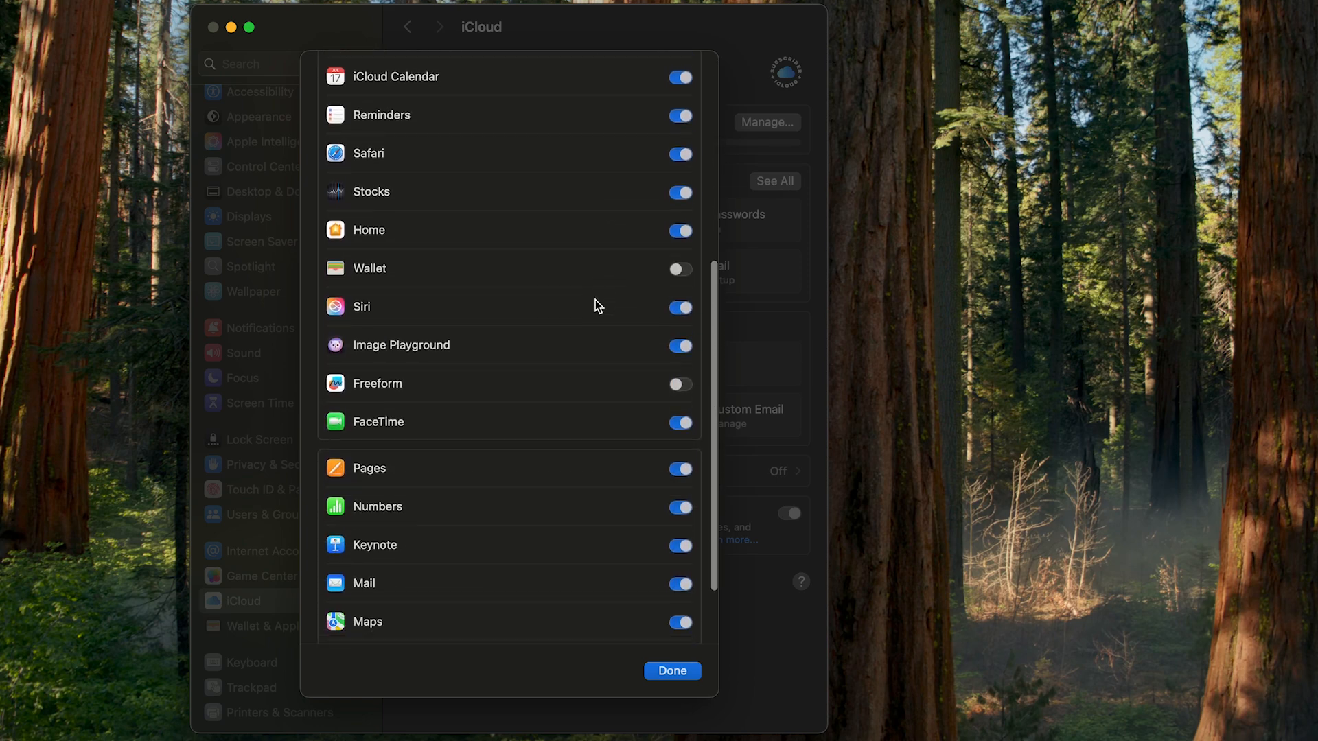